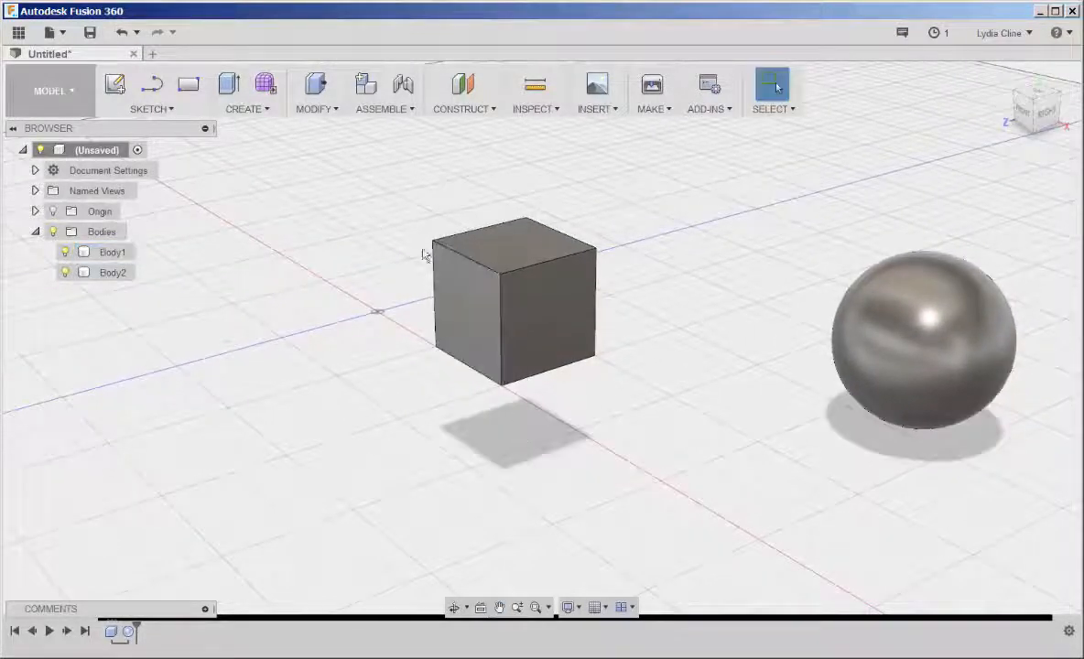
Apply a trial uniform scale to the cube by dragging the scale arrow.
left_click(513, 302)
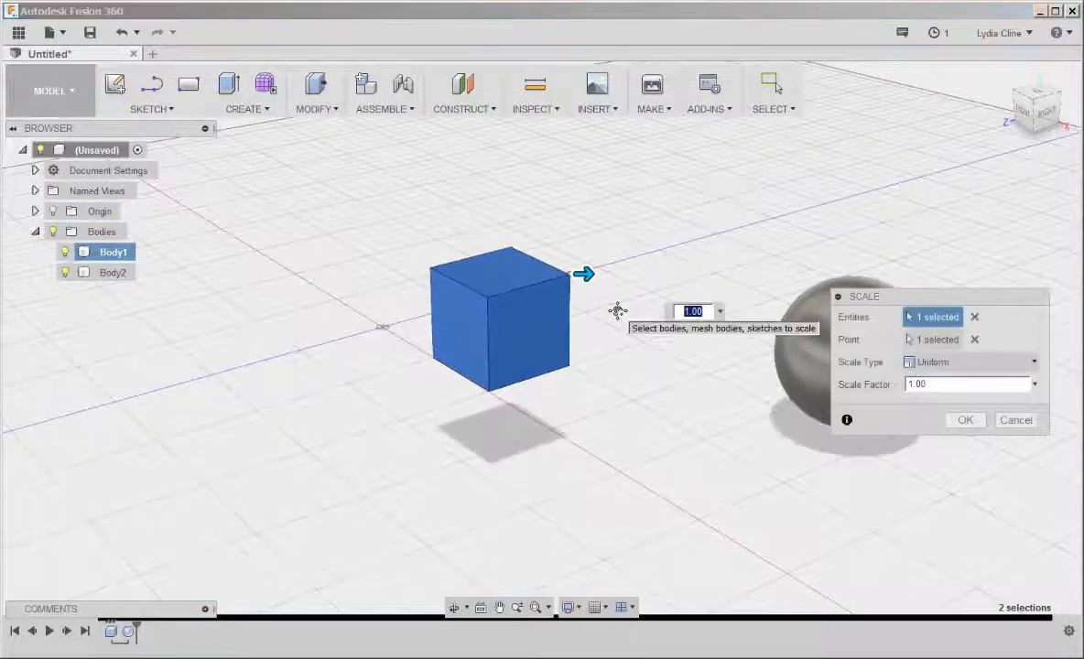
mouse_move(590, 331)
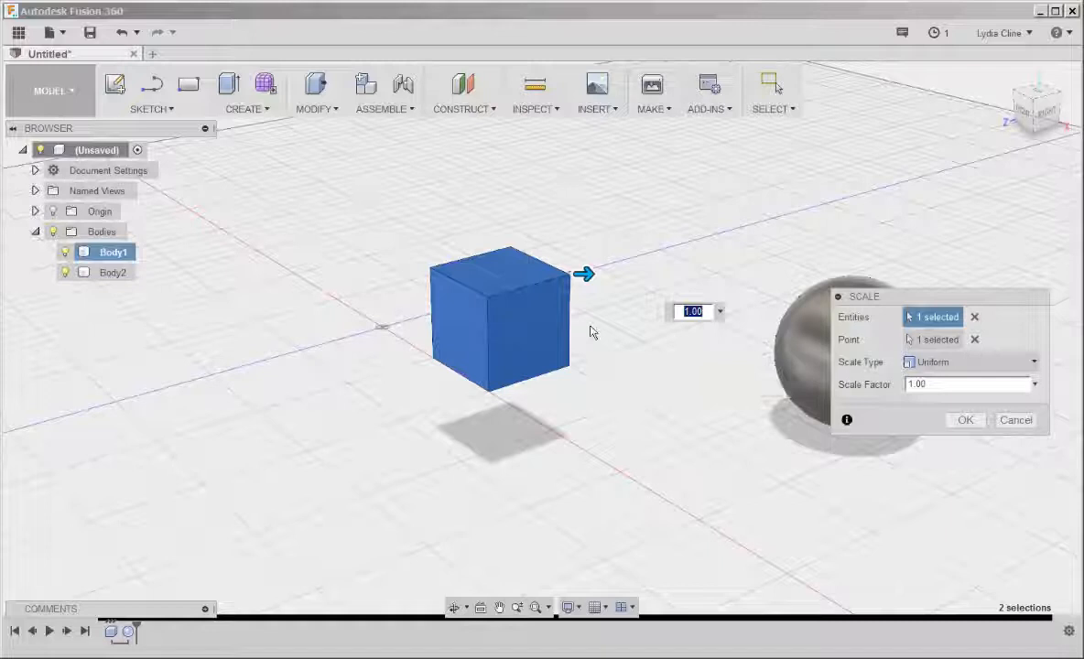
left_click_drag(584, 275, 595, 278)
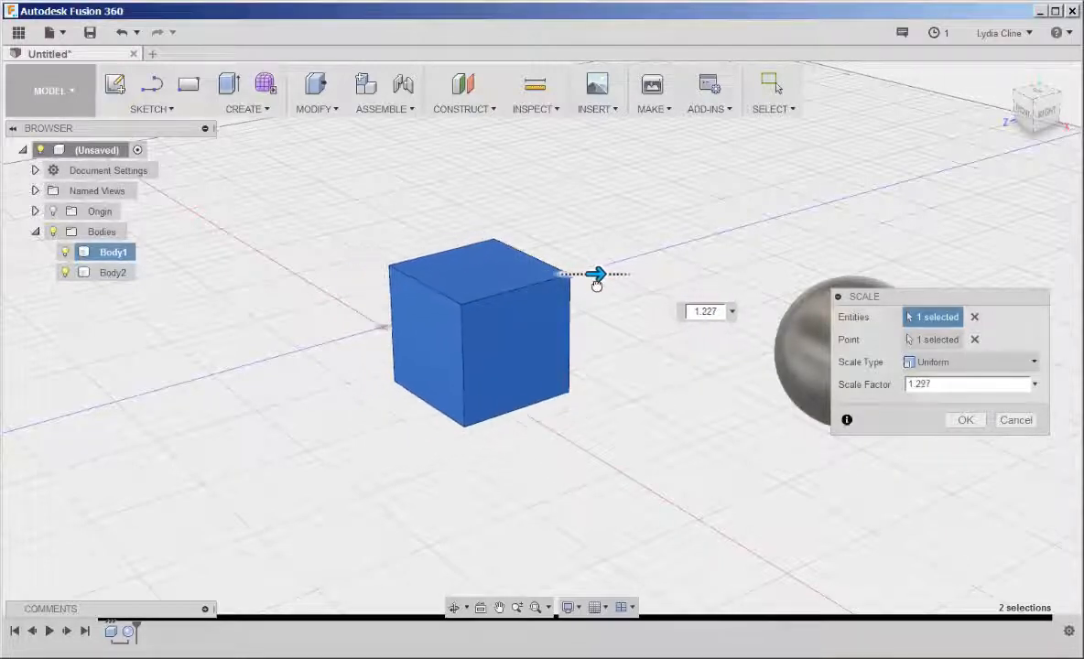
left_click_drag(595, 275, 585, 275)
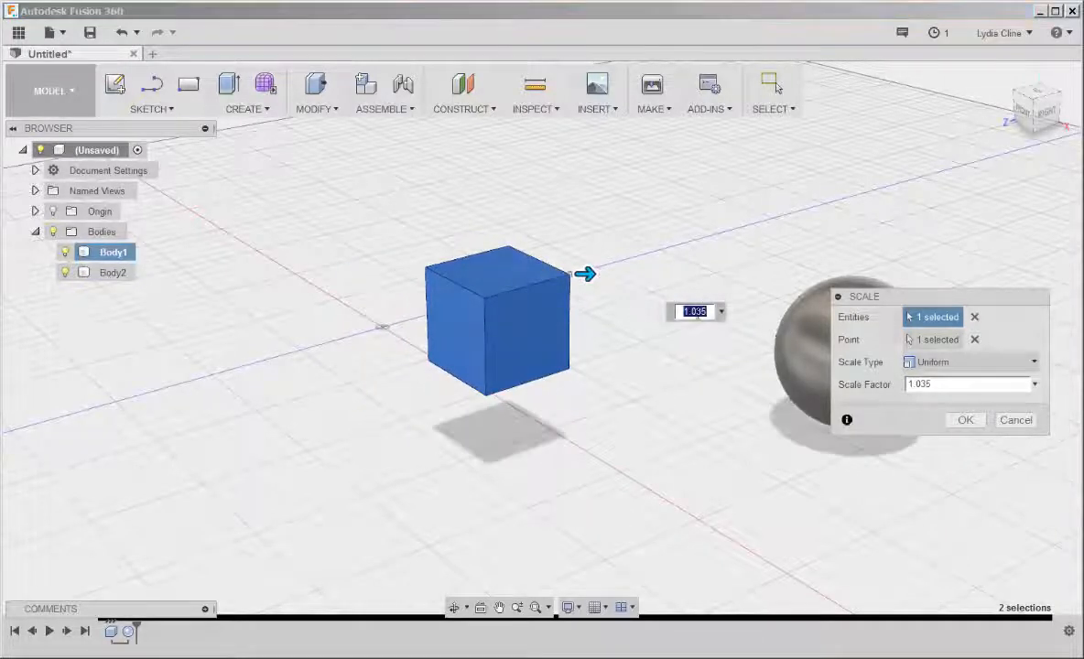
mouse_move(729, 428)
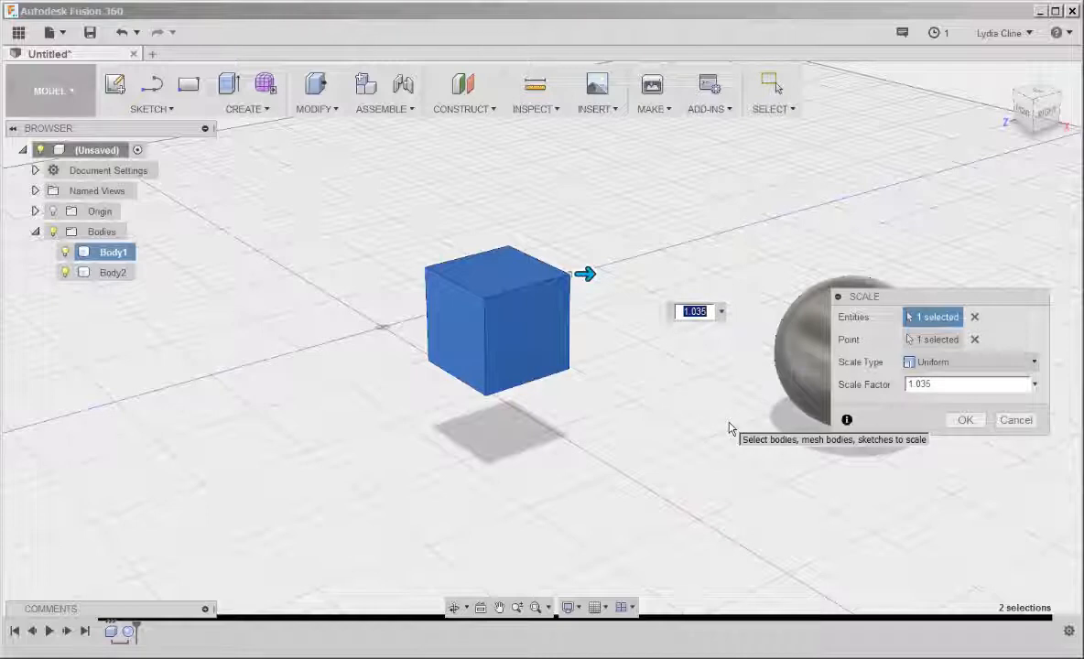
left_click(964, 420)
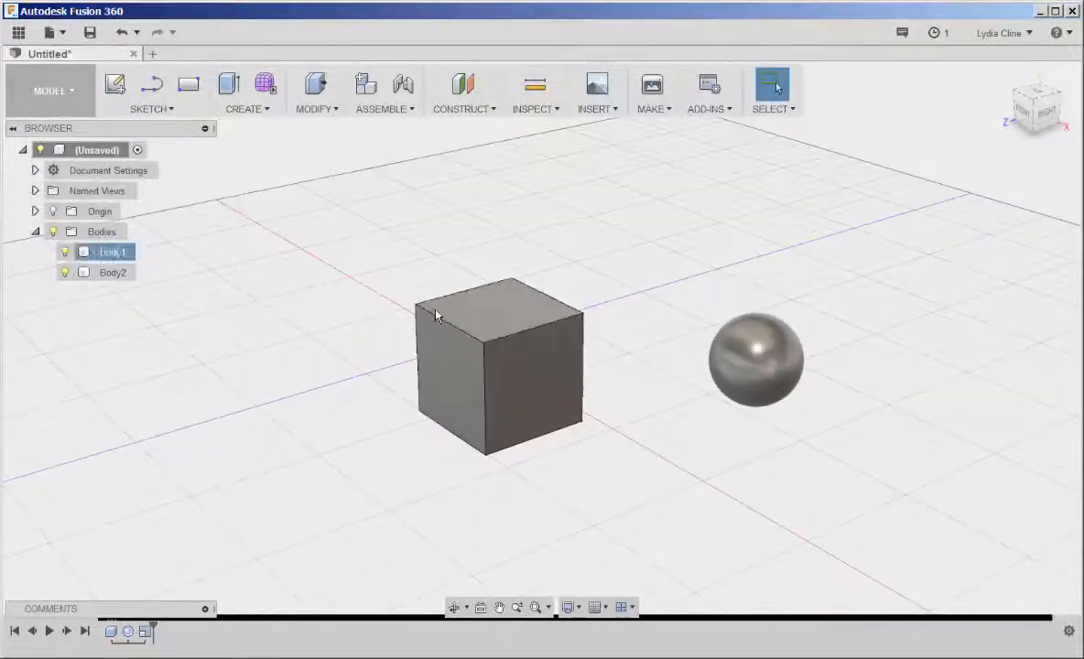
Undo the trial scale so the cube returns to its original size.
left_click(124, 33)
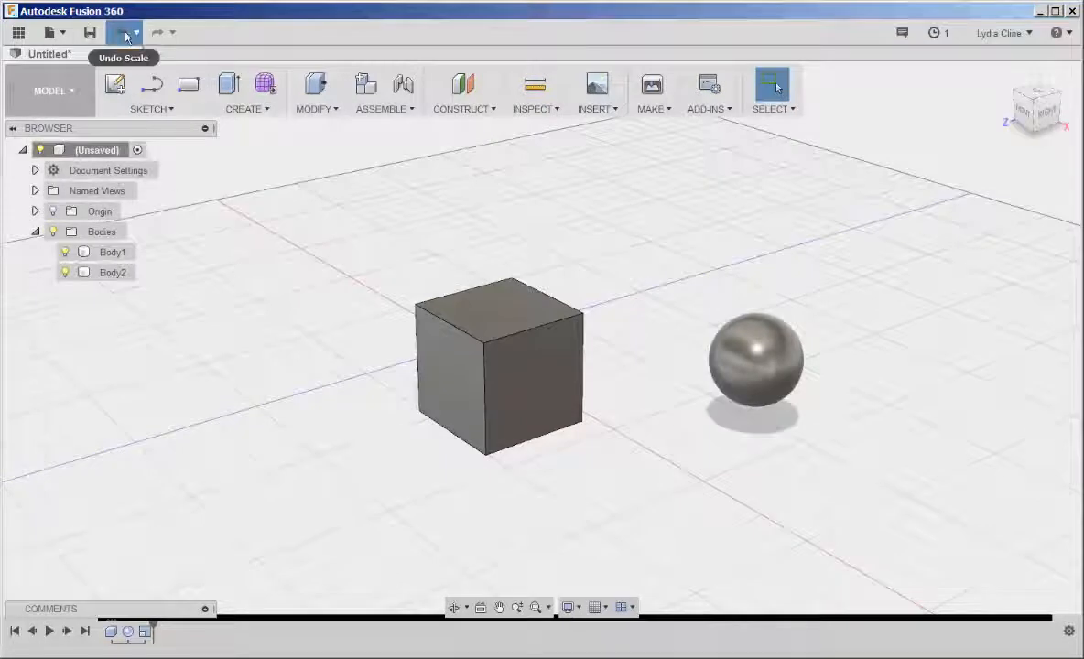
left_click(125, 33)
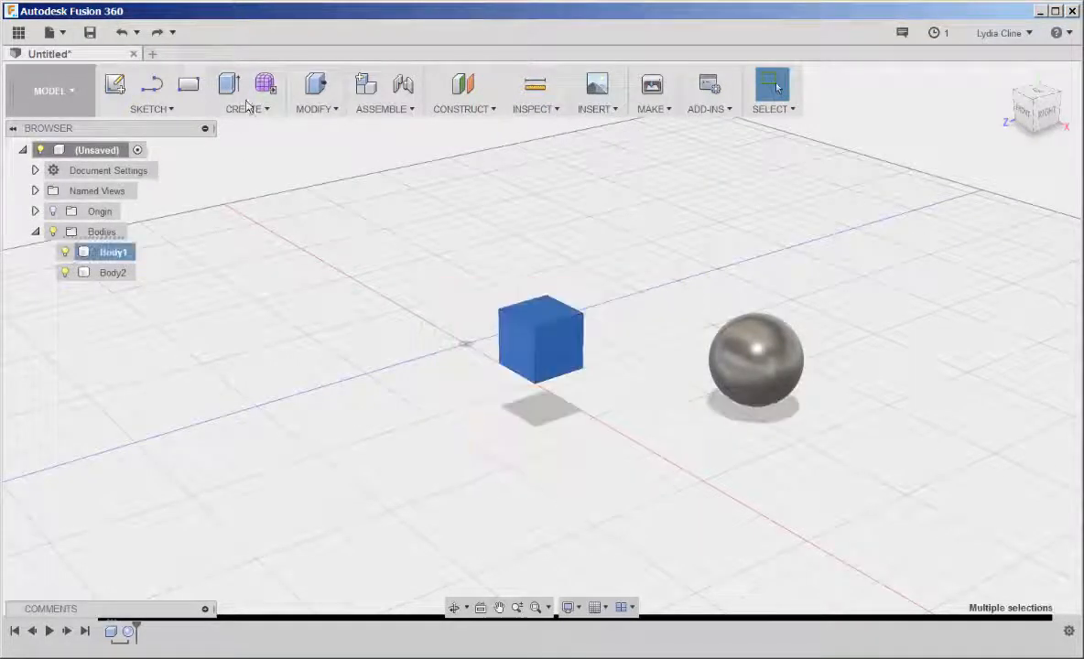
left_click(315, 91)
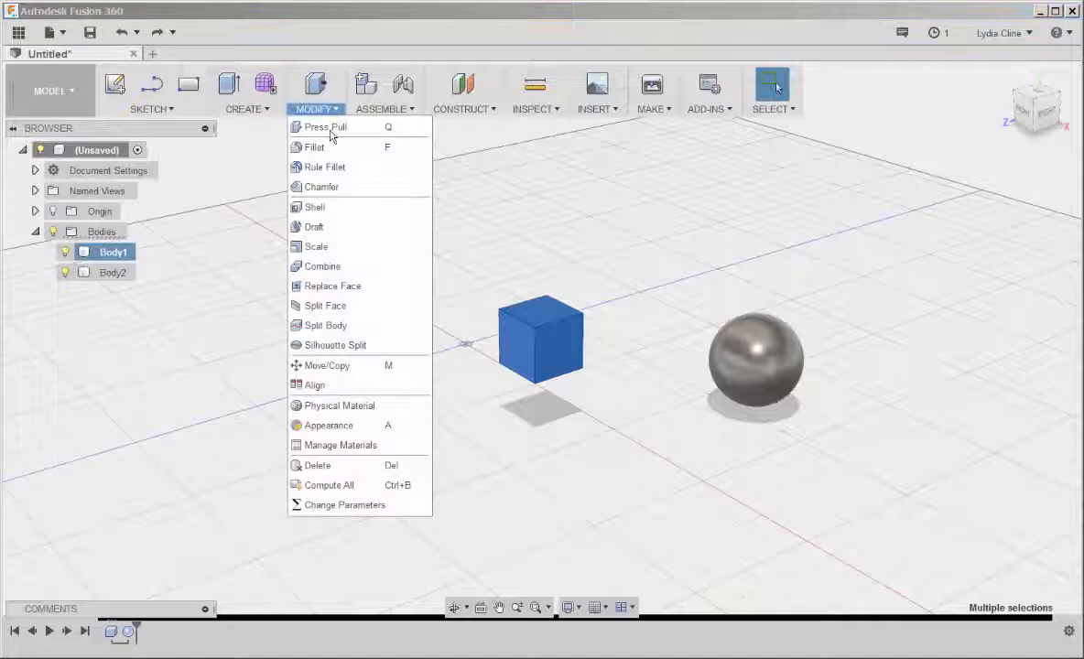
Scale the cube uniformly by a factor of 75/25, tripling its size.
left_click(315, 246)
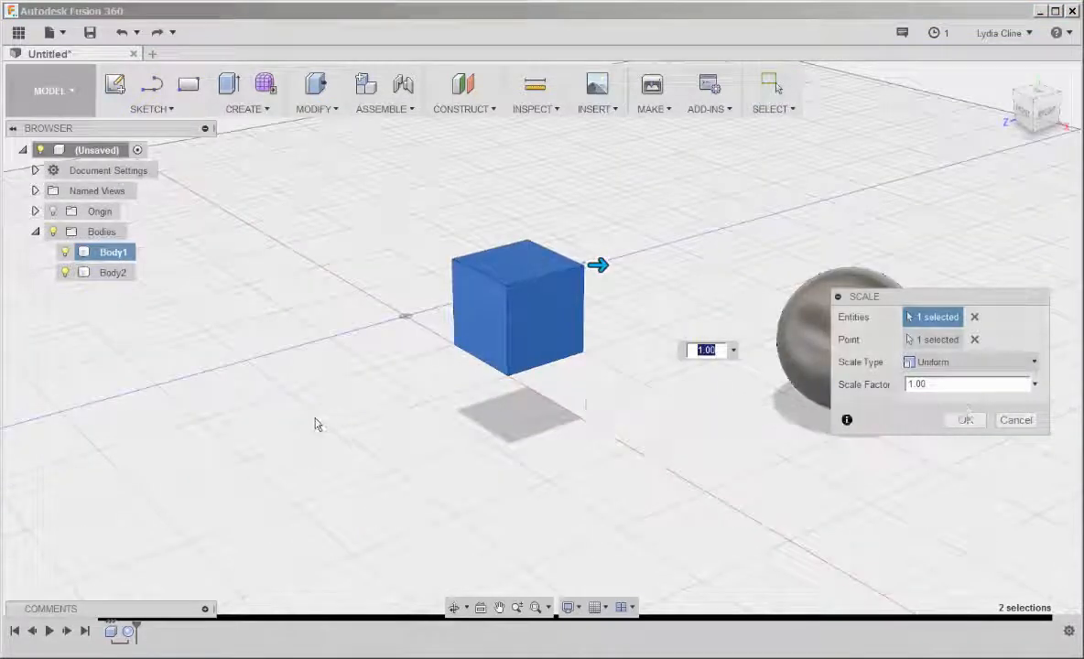
mouse_move(331, 399)
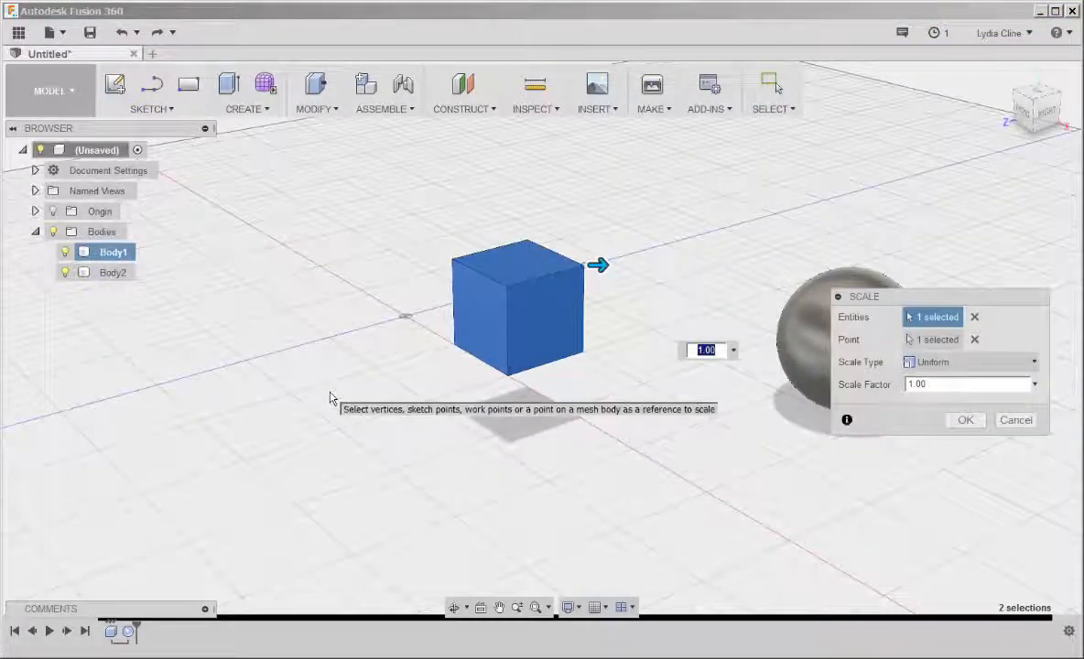
mouse_move(667, 535)
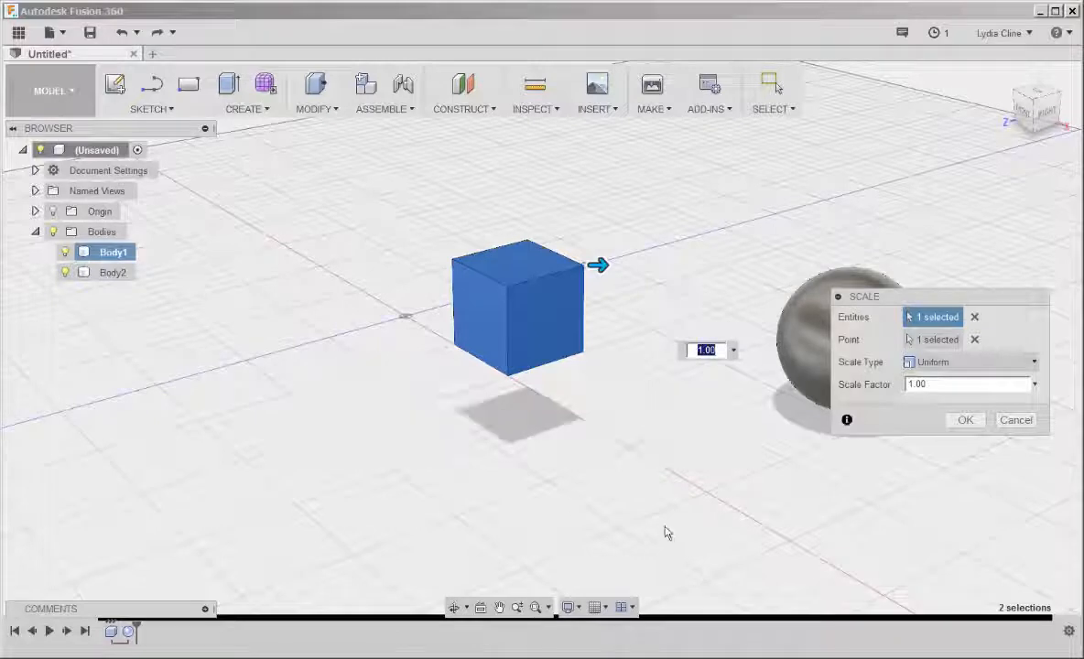
mouse_move(705, 491)
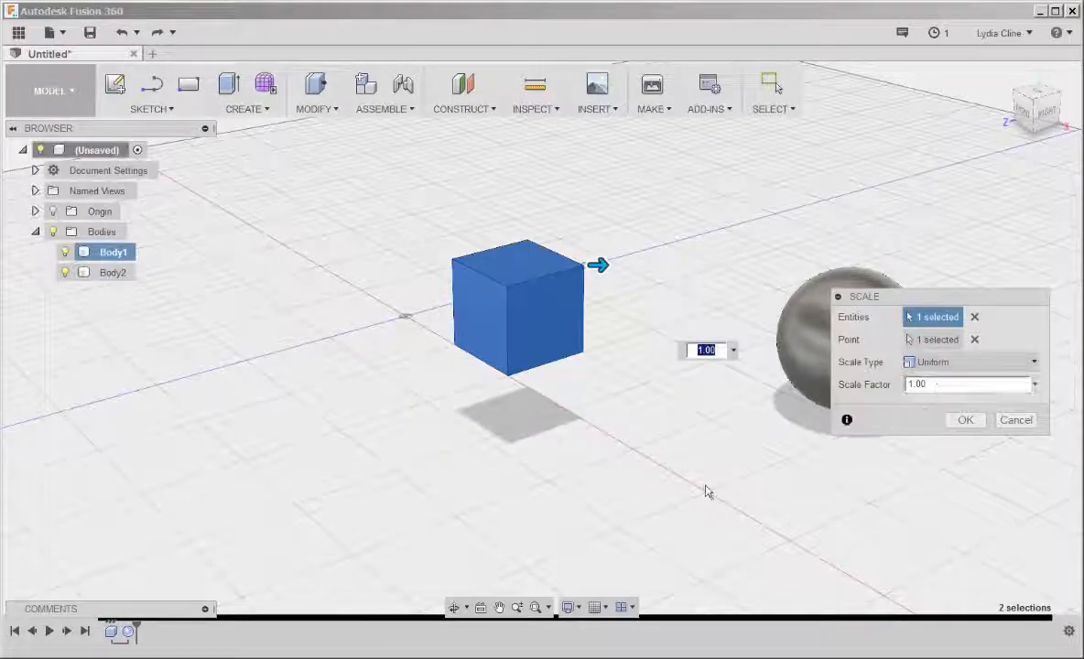
mouse_move(614, 488)
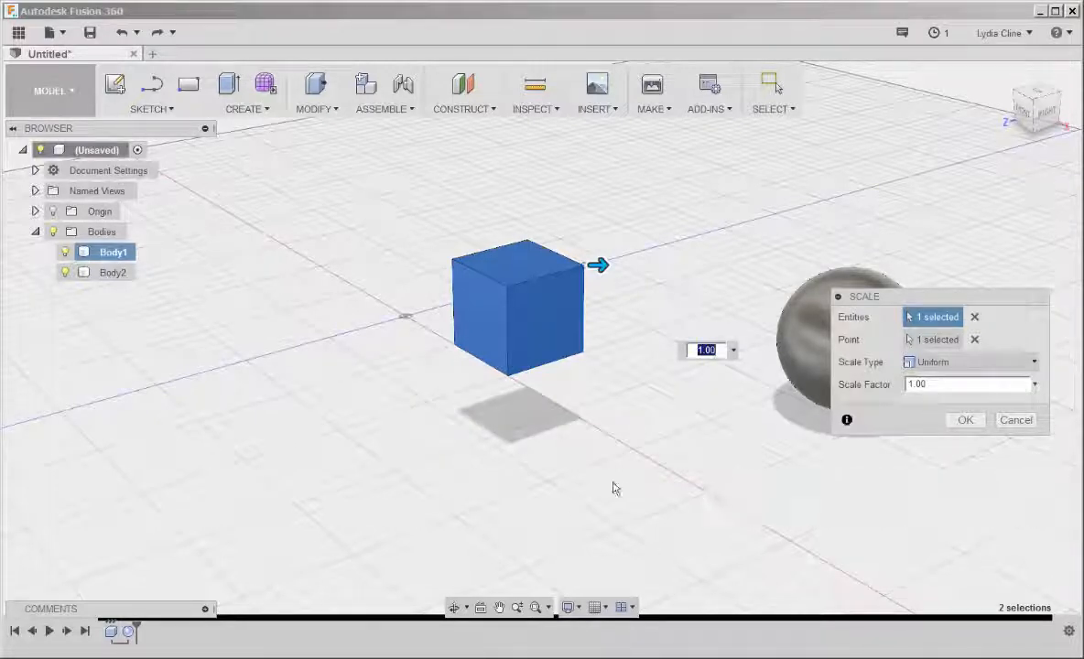
mouse_move(504, 429)
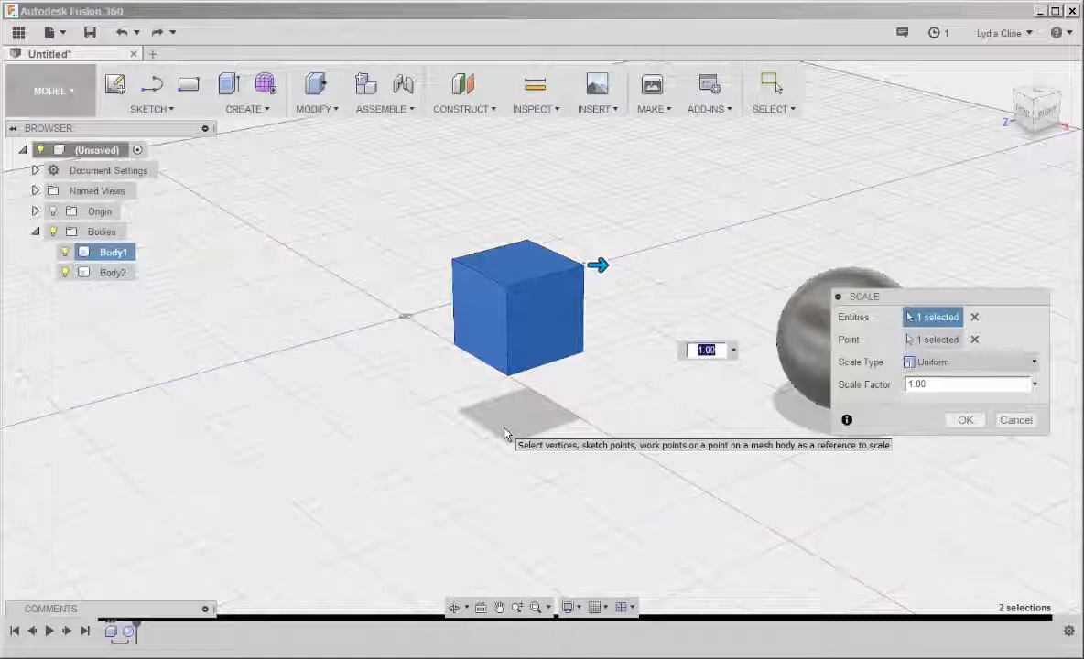
mouse_move(586, 431)
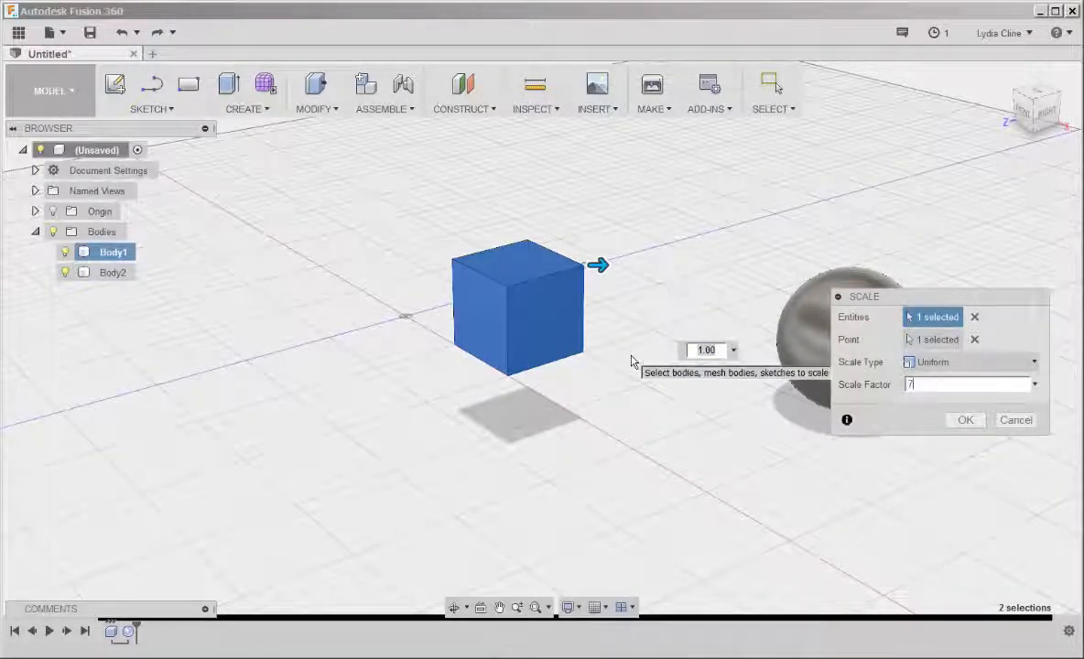
type("5/25")
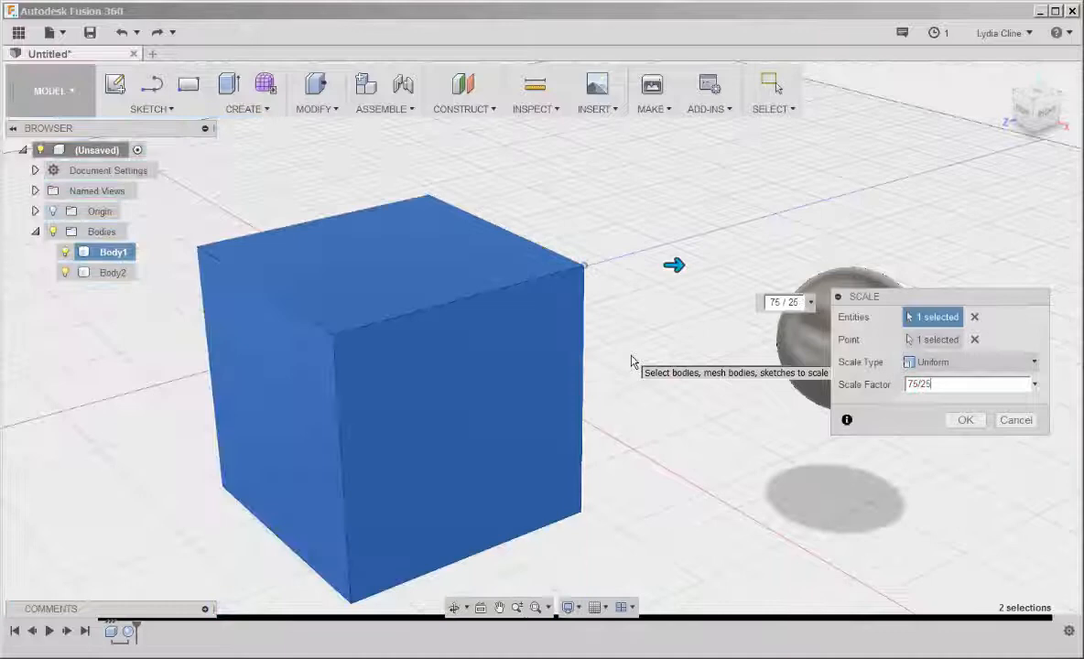
left_click(965, 419)
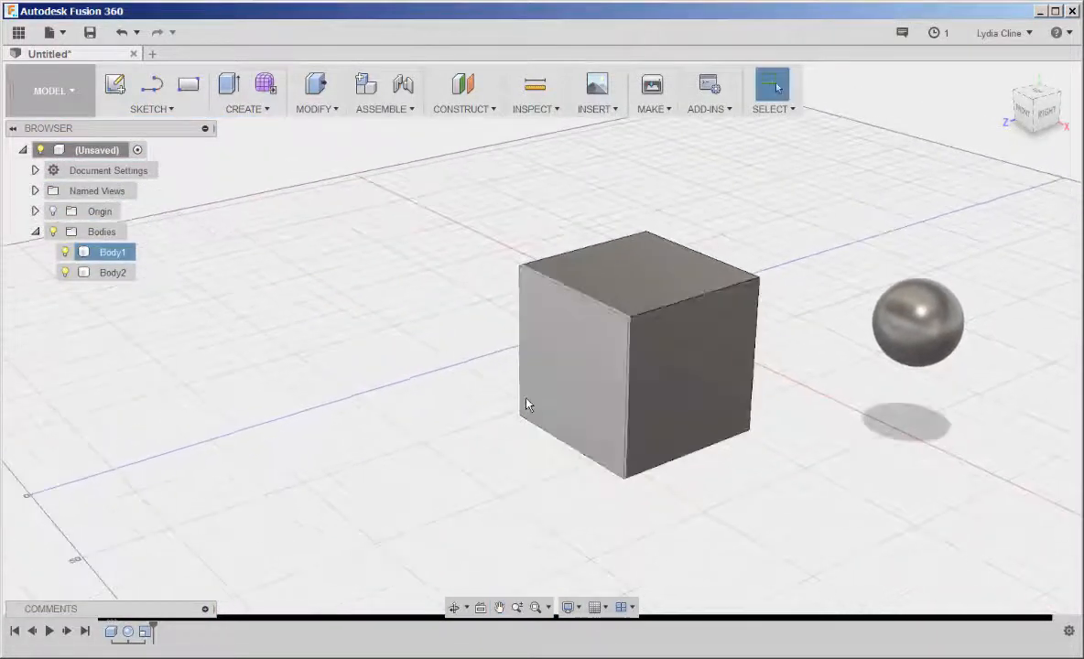
Measure a cube edge, confirm it reads 75.00 mm, and dismiss the result.
left_click(393, 326)
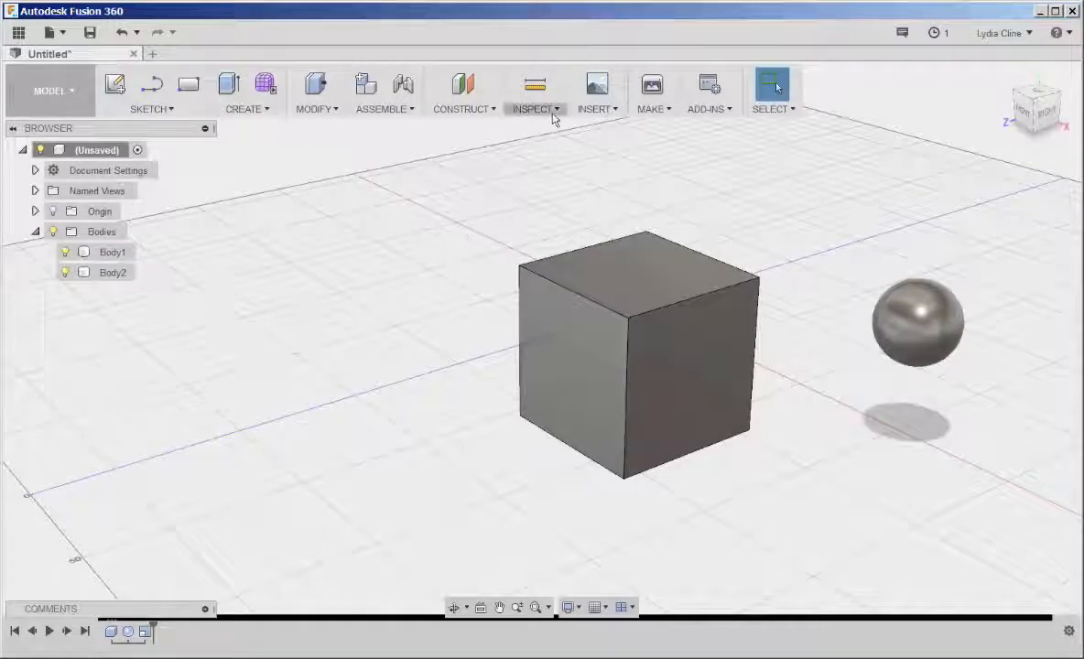
left_click(535, 85)
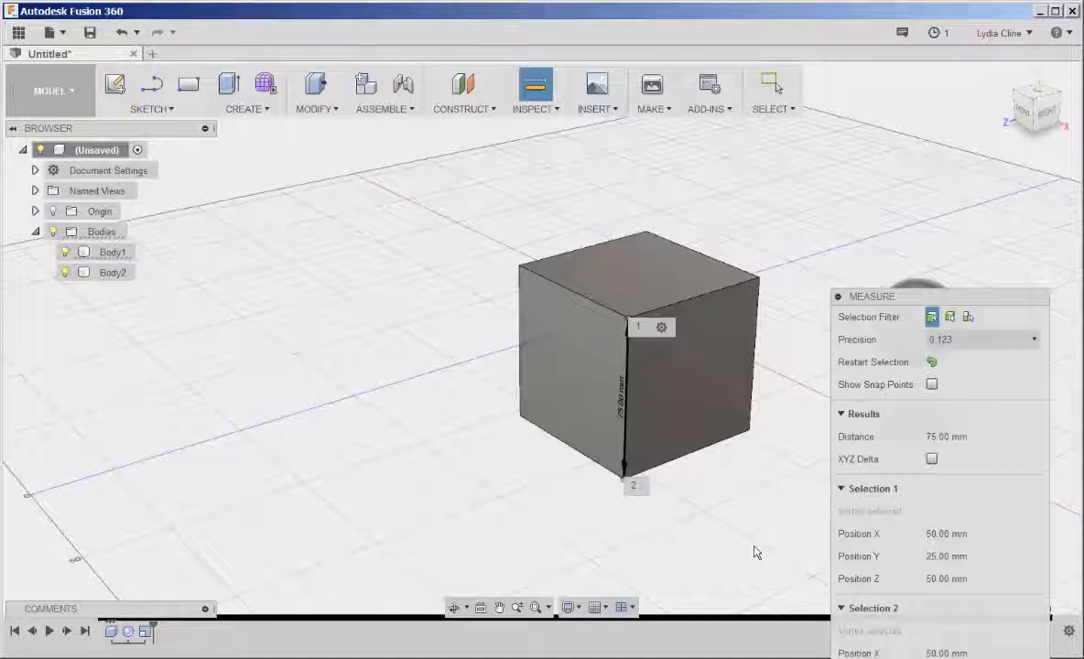
mouse_move(740, 522)
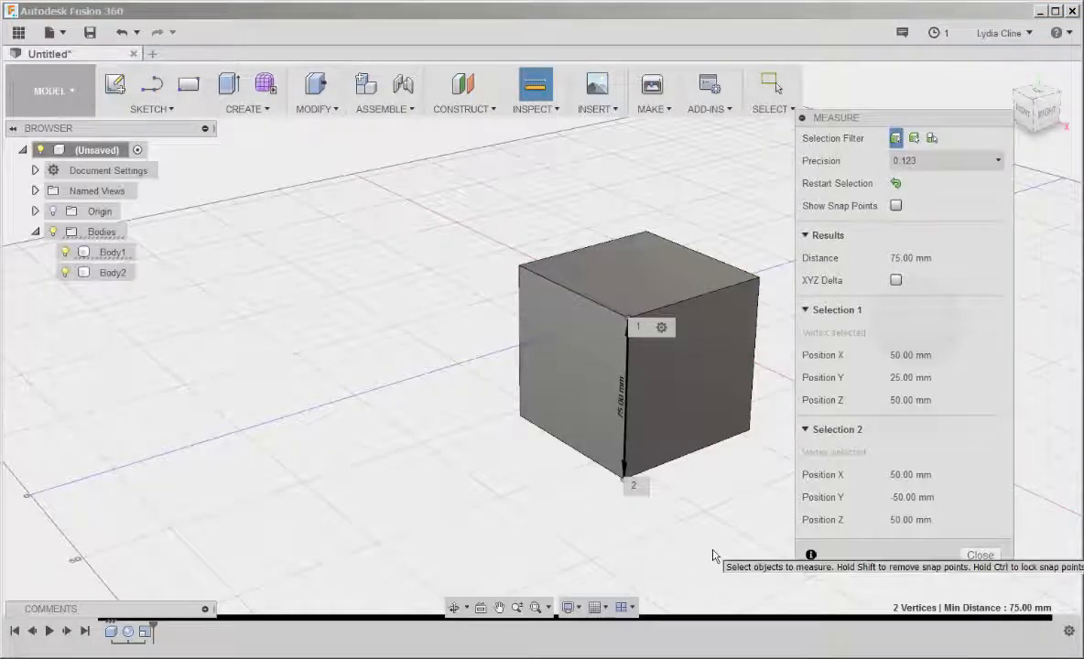
mouse_move(938, 577)
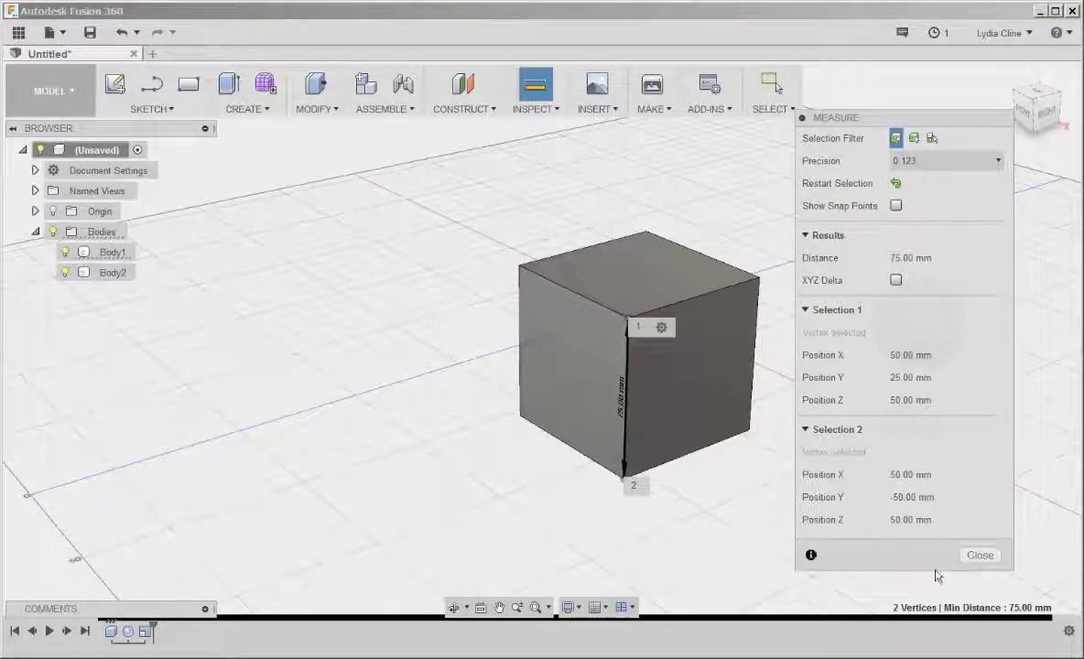
left_click(980, 555)
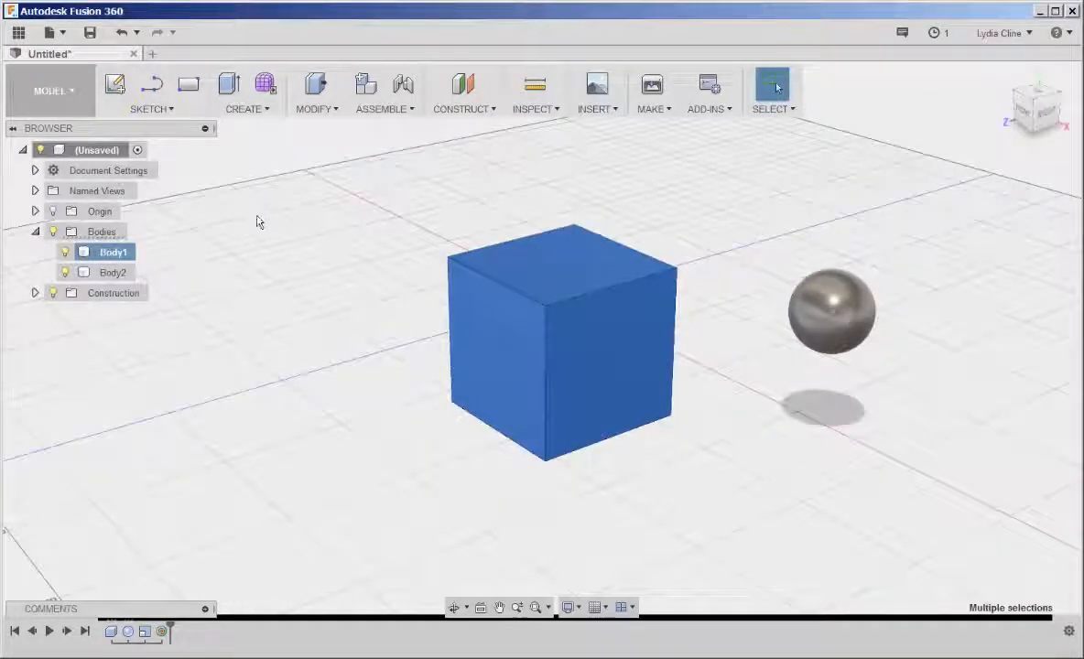
Start Scale on the cube with Scale Type set to Non Uniform.
left_click(315, 91)
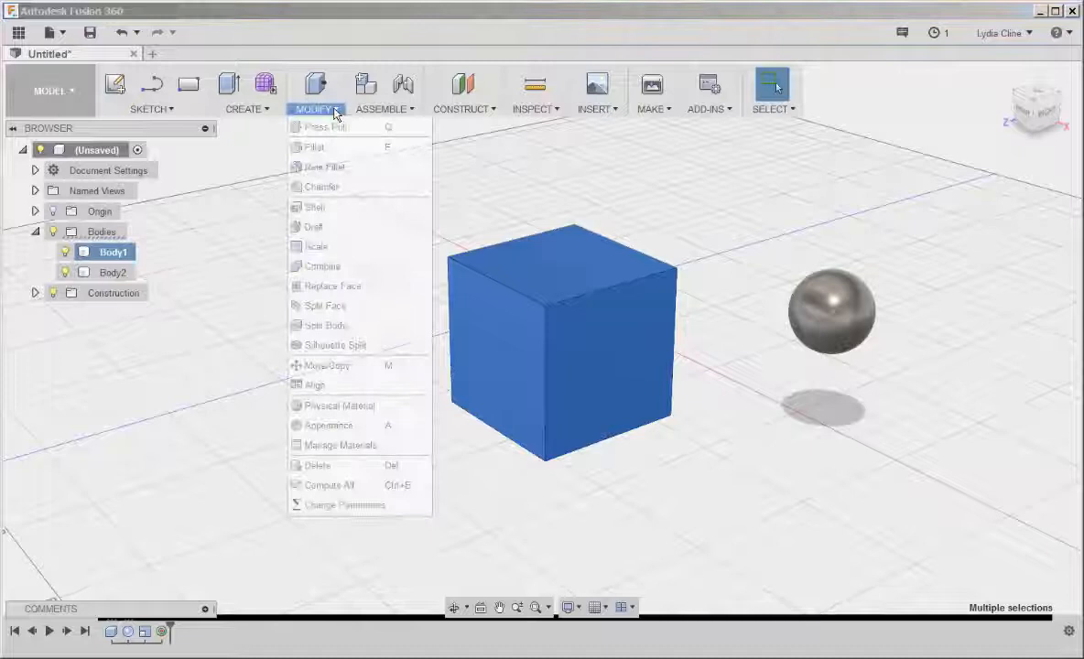
left_click(315, 246)
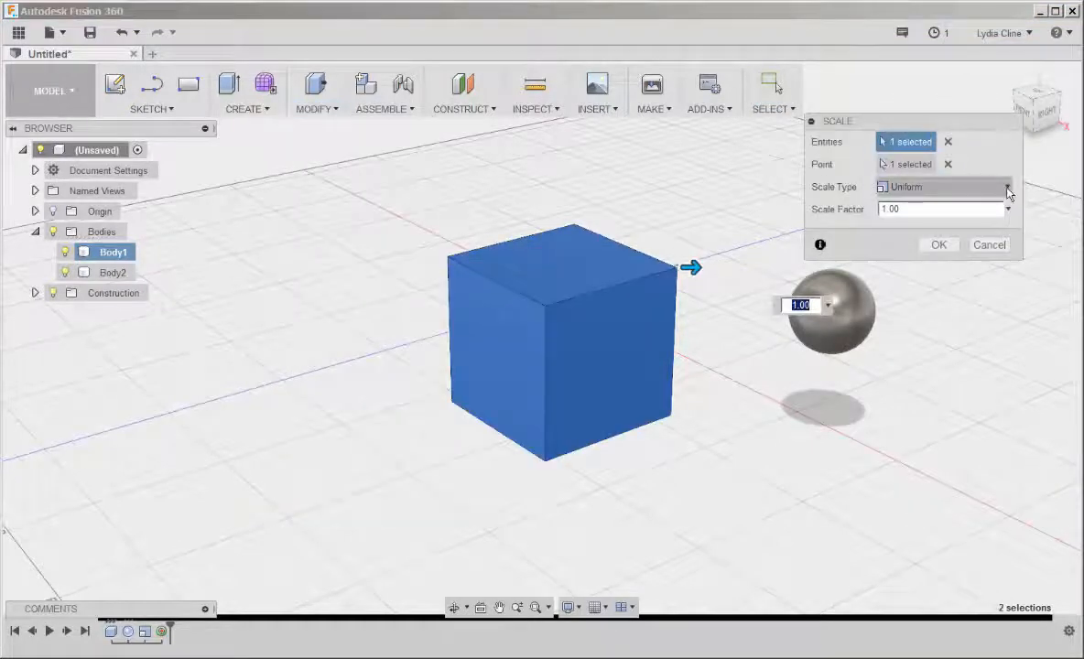
left_click(1007, 187)
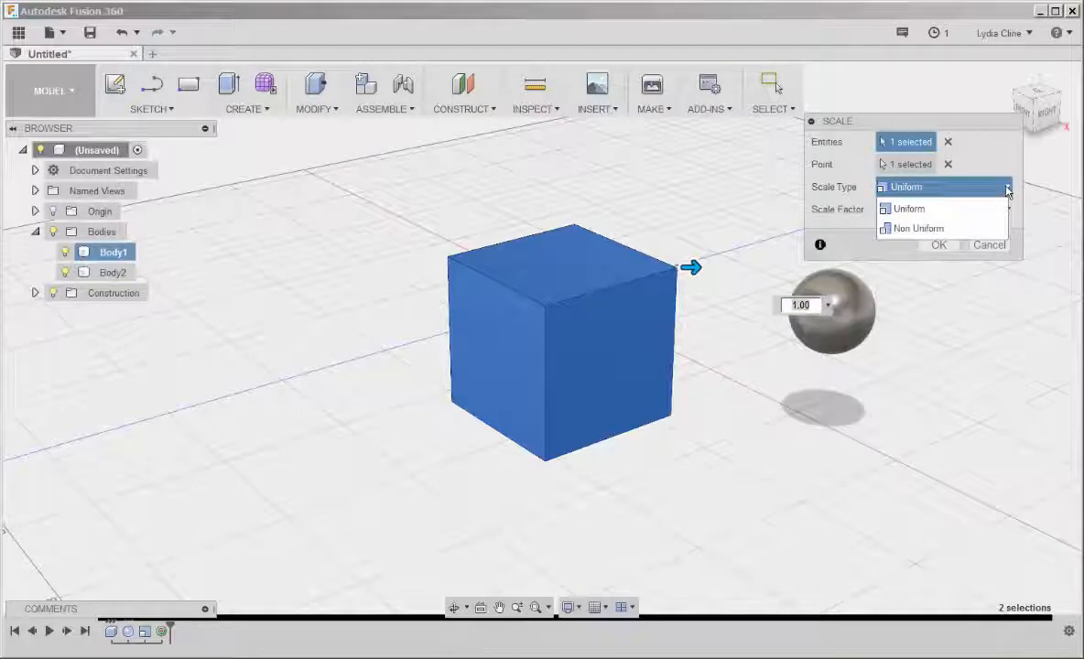
left_click(915, 228)
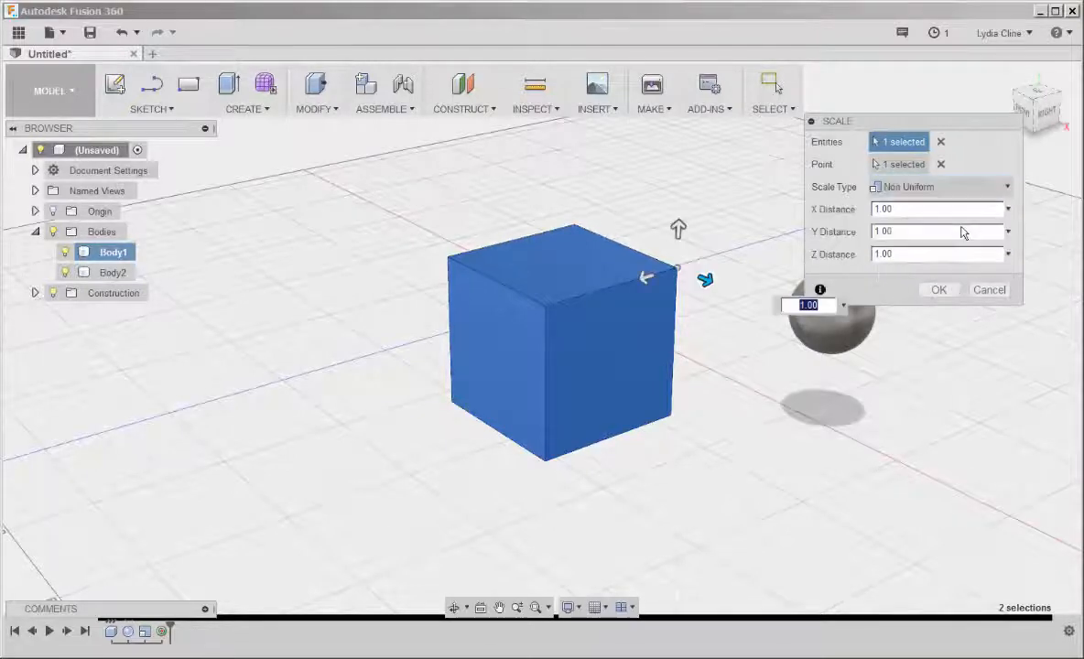
Stretch one axis and flatten another so the cube becomes a wide, flat box.
left_click_drag(705, 278, 632, 284)
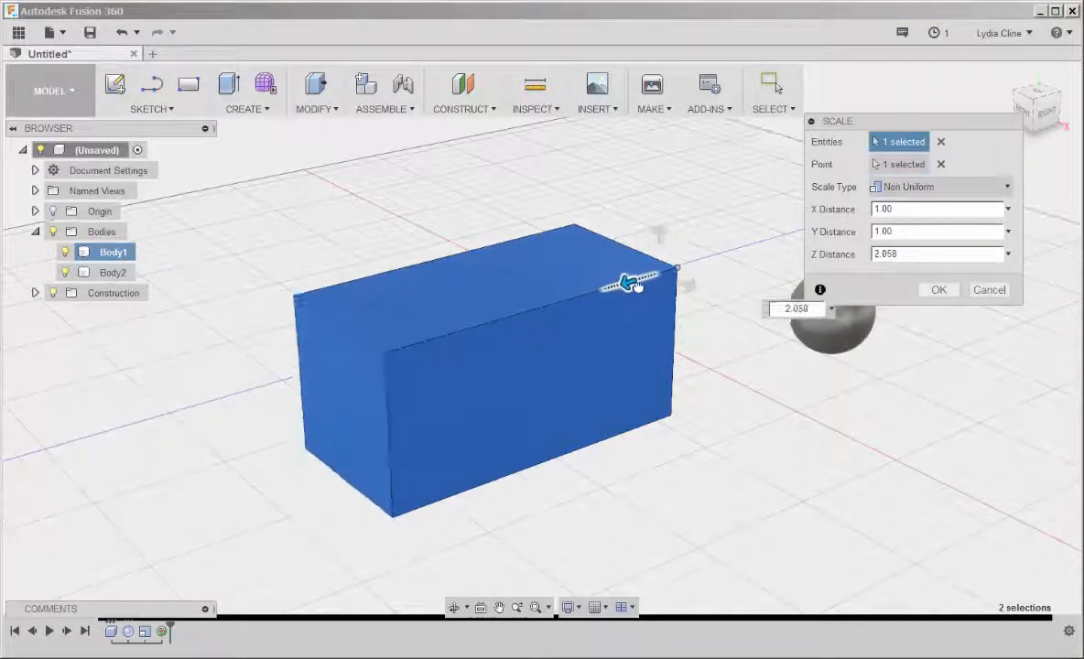
left_click_drag(630, 282, 671, 220)
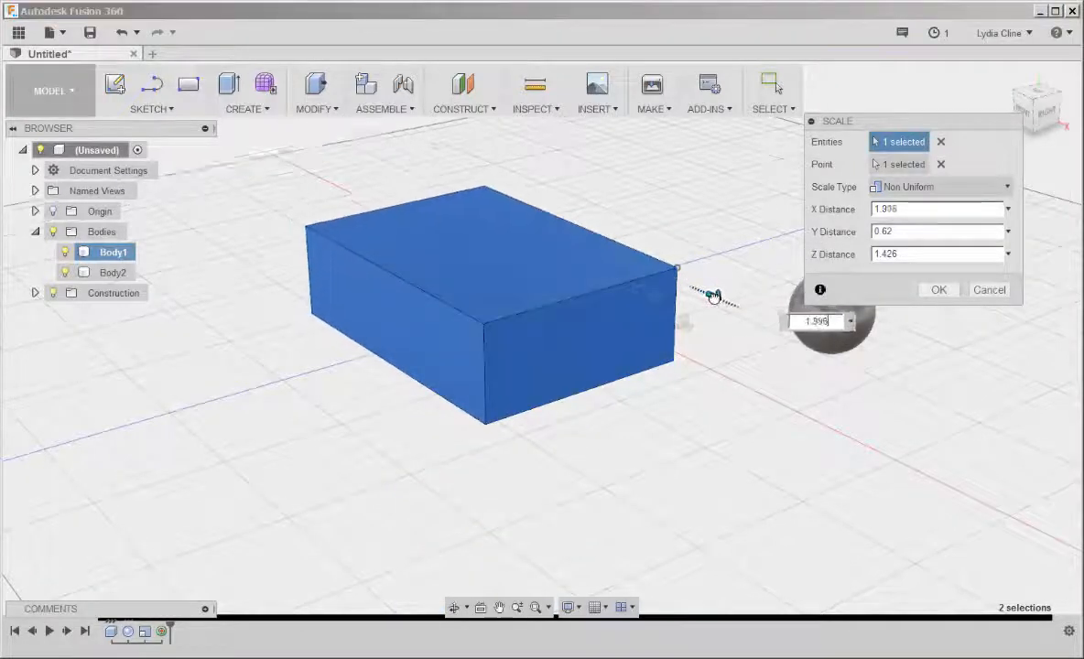
left_click(938, 290)
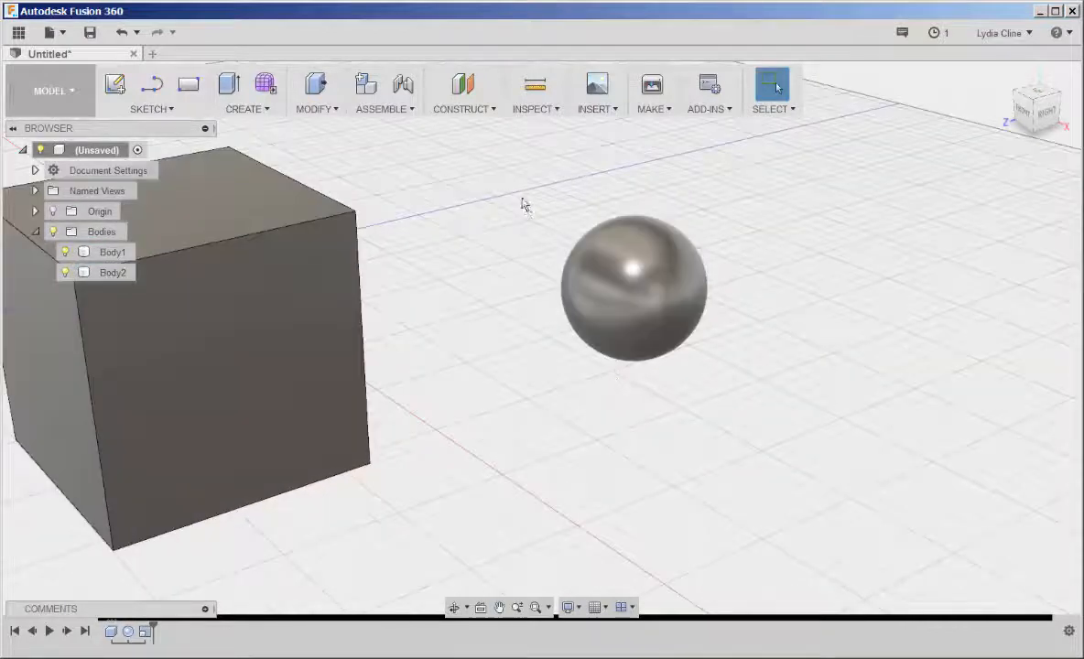
left_click(634, 290)
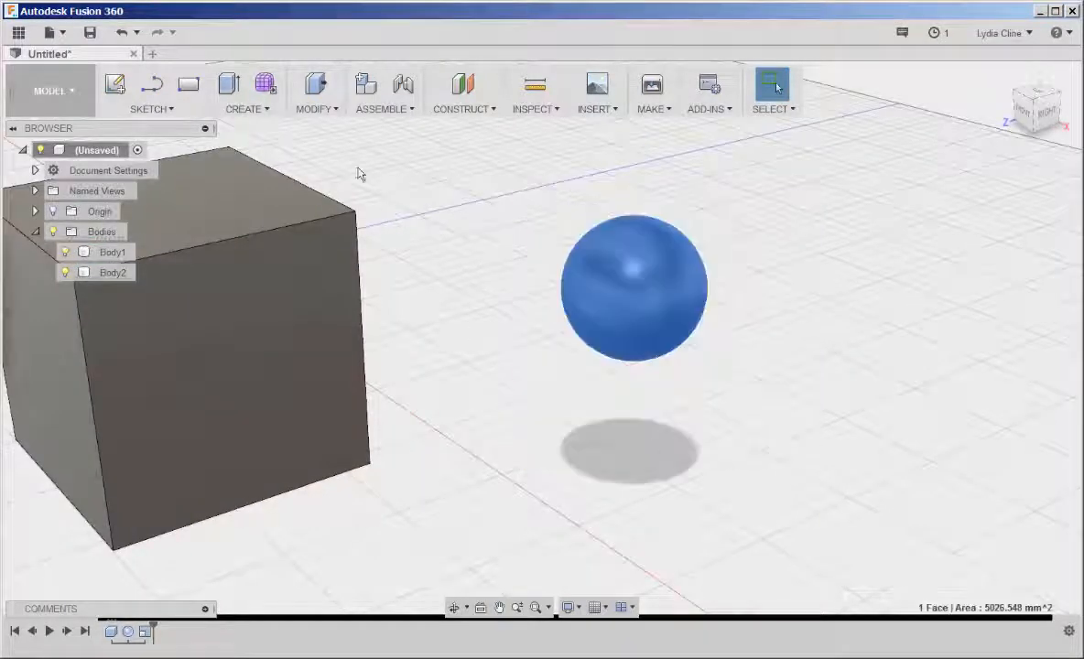
left_click(315, 90)
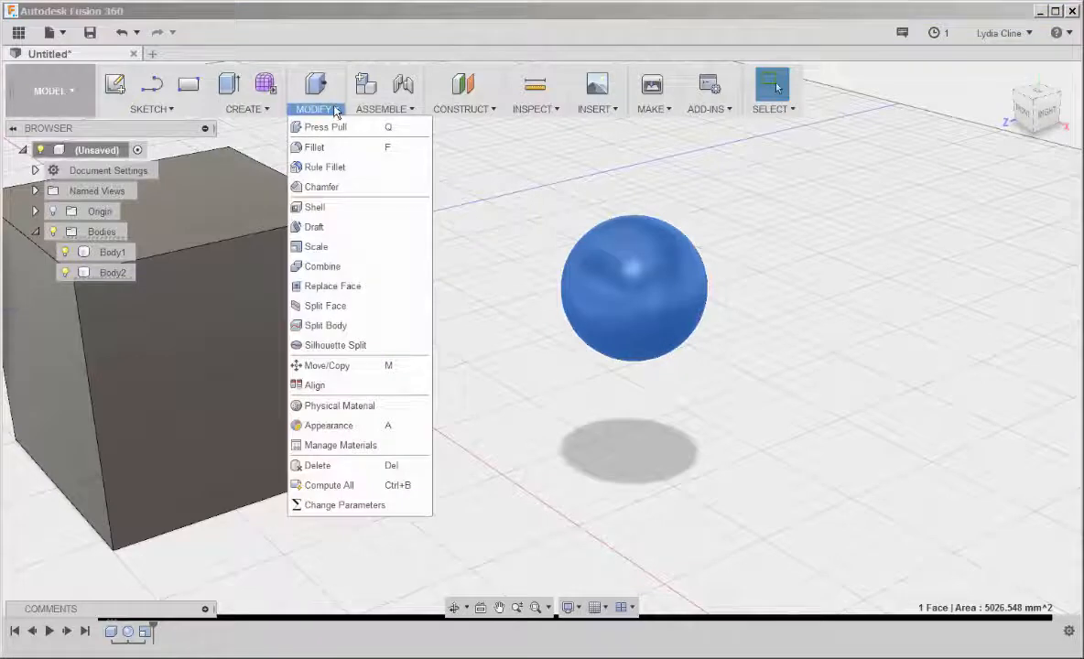
left_click(315, 246)
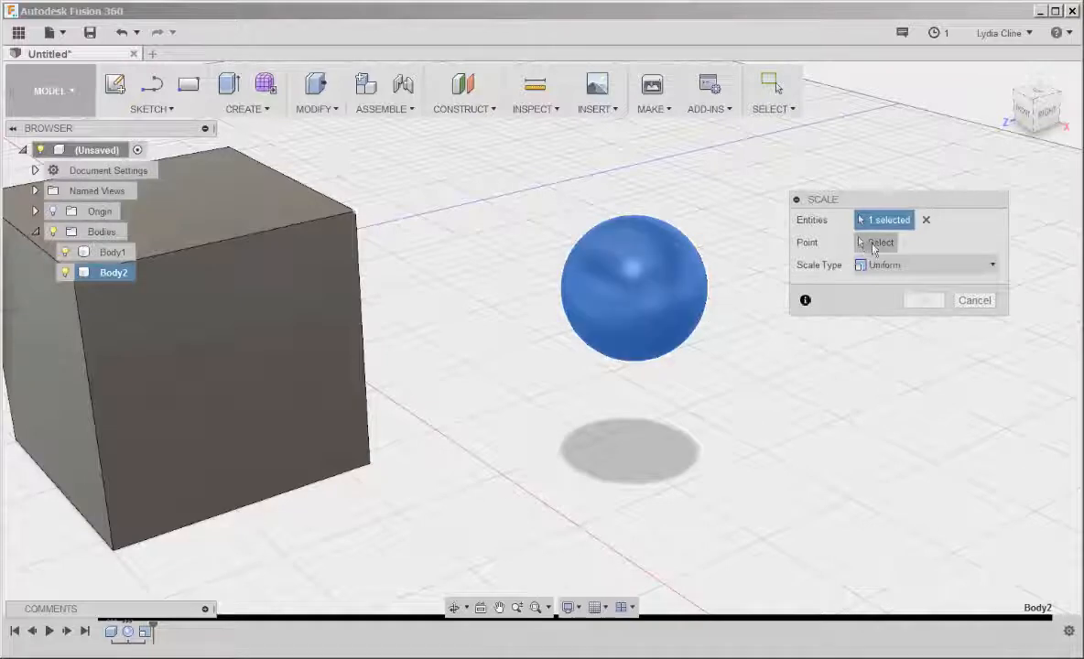
left_click(876, 242)
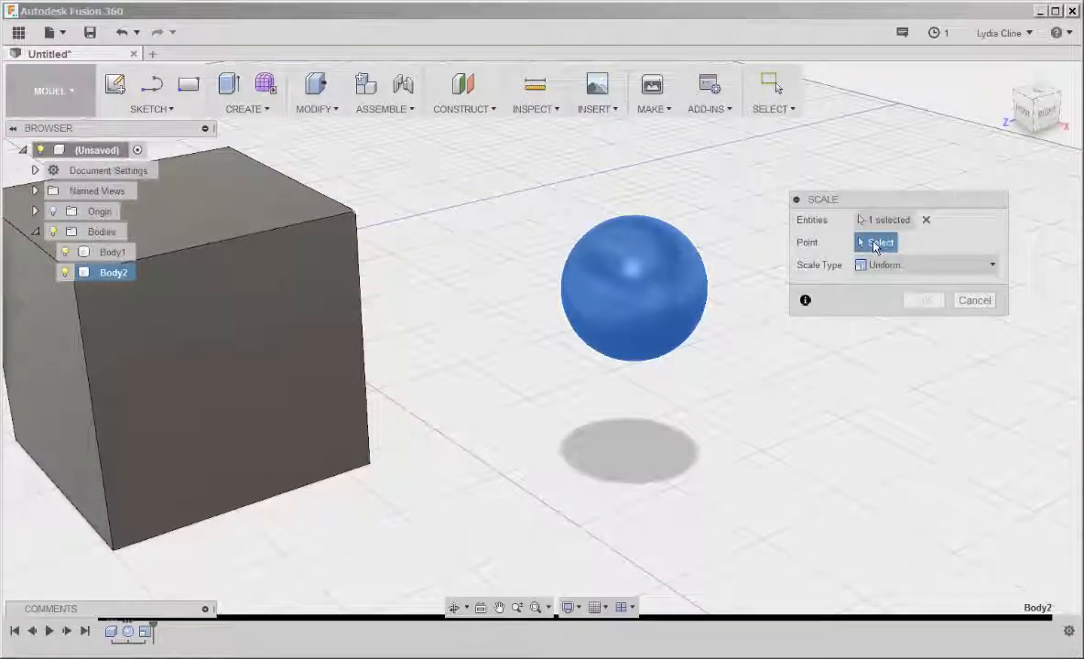
mouse_move(669, 297)
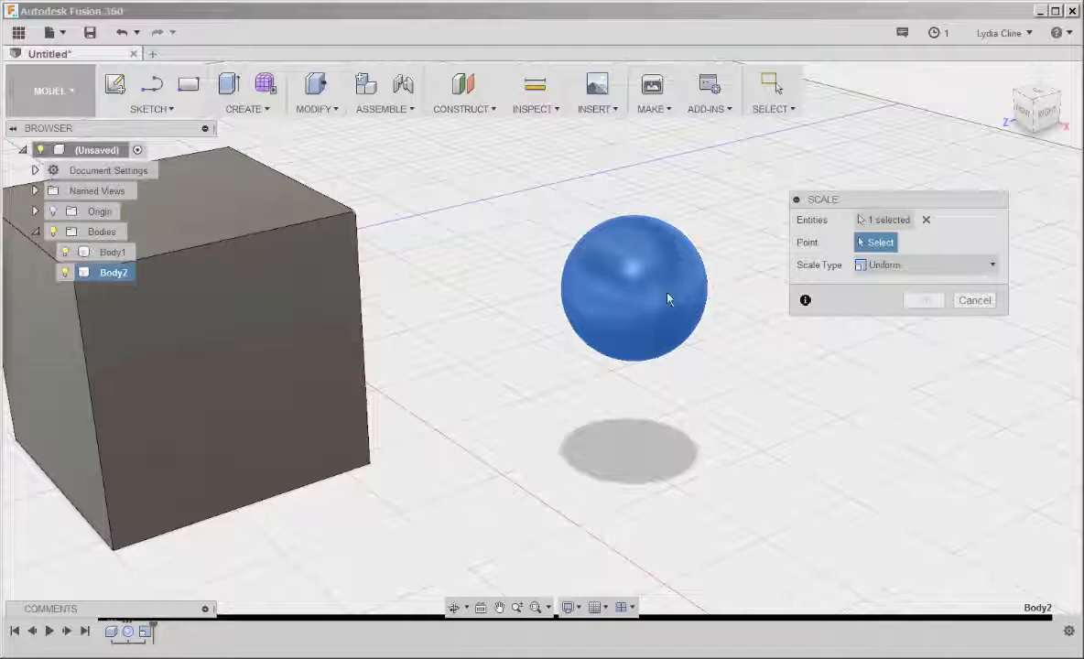
mouse_move(883, 381)
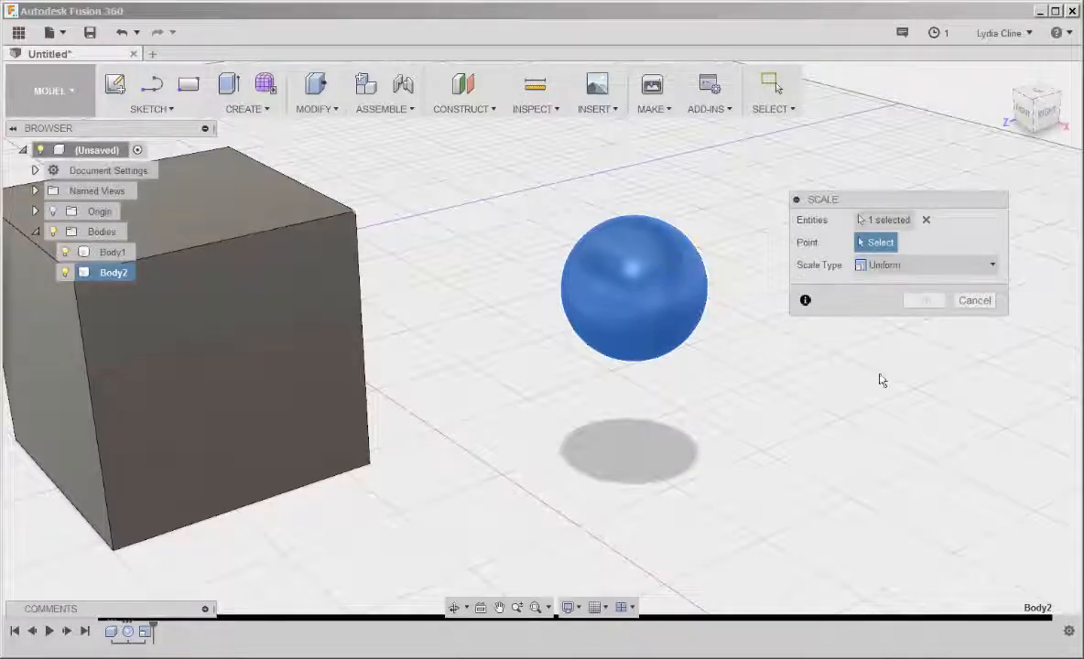
left_click(975, 301)
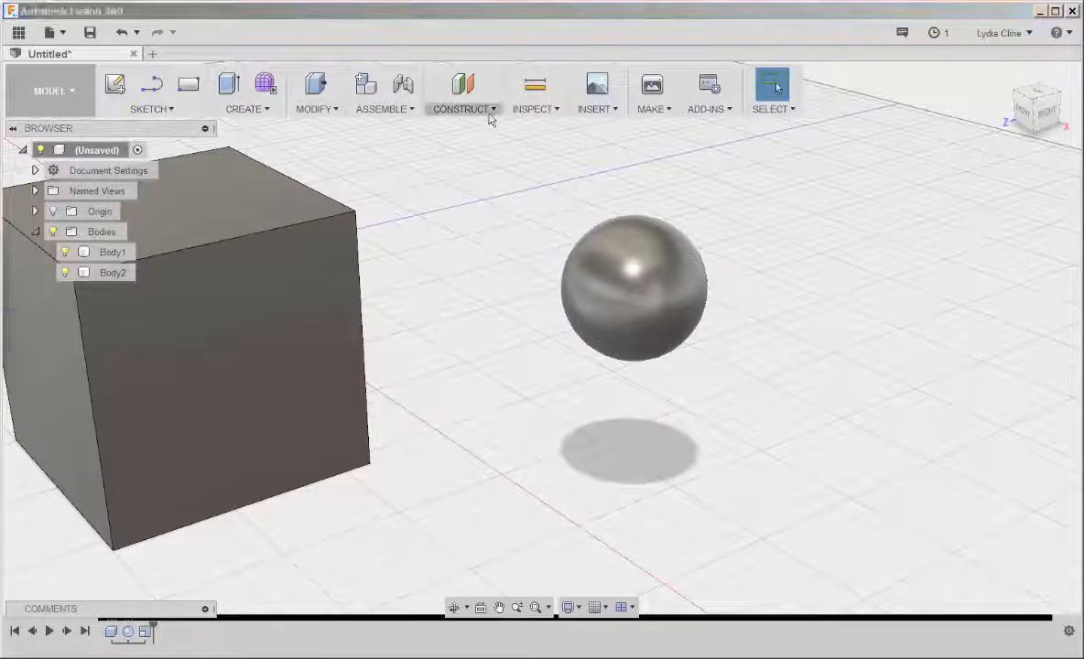
Create a Point at Center of Sphere construction point on the sphere's face.
left_click(461, 92)
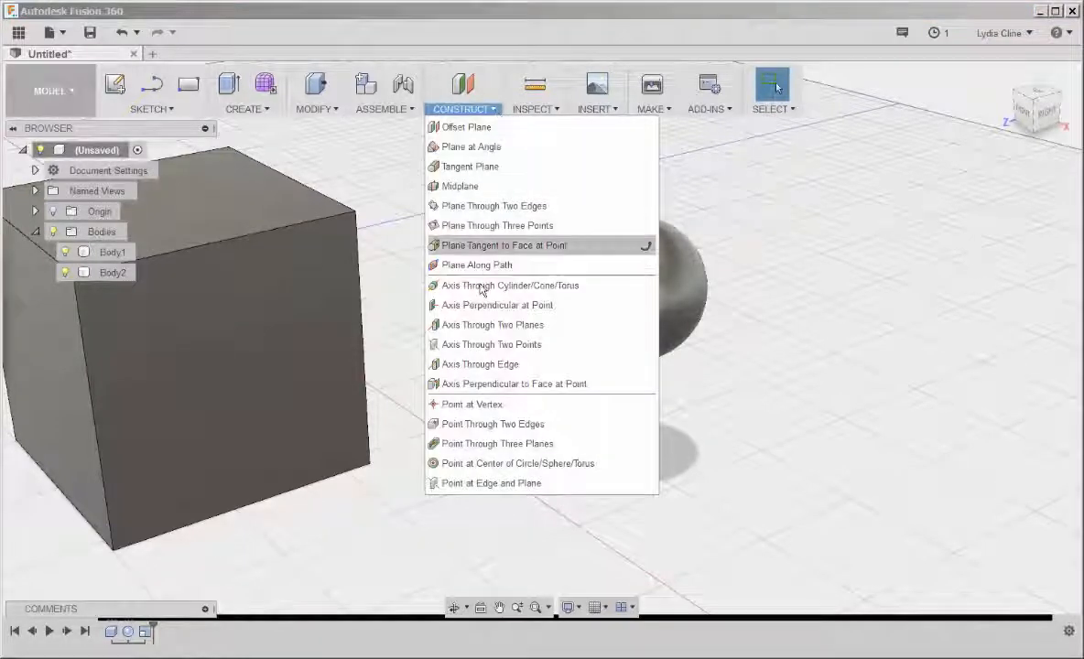
mouse_move(516, 462)
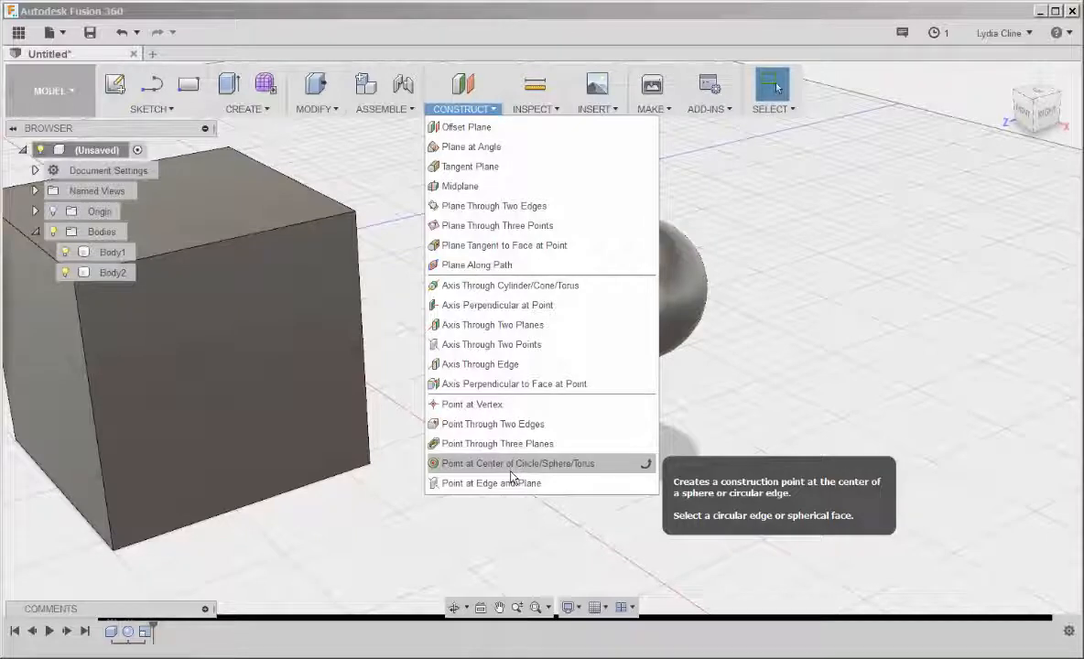
left_click(516, 462)
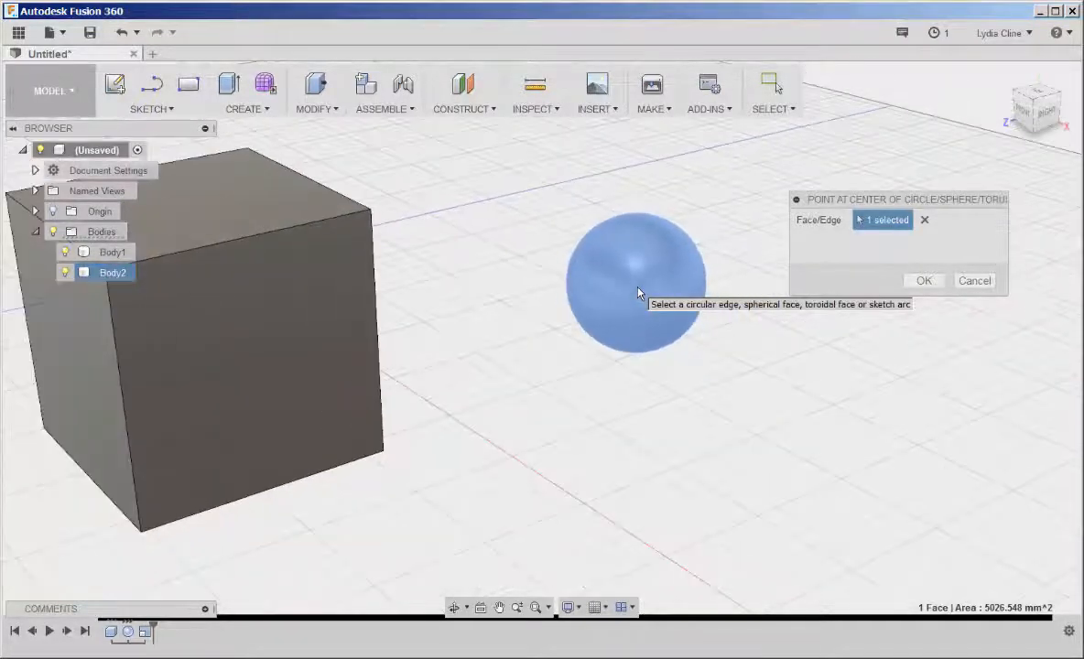
left_click(923, 281)
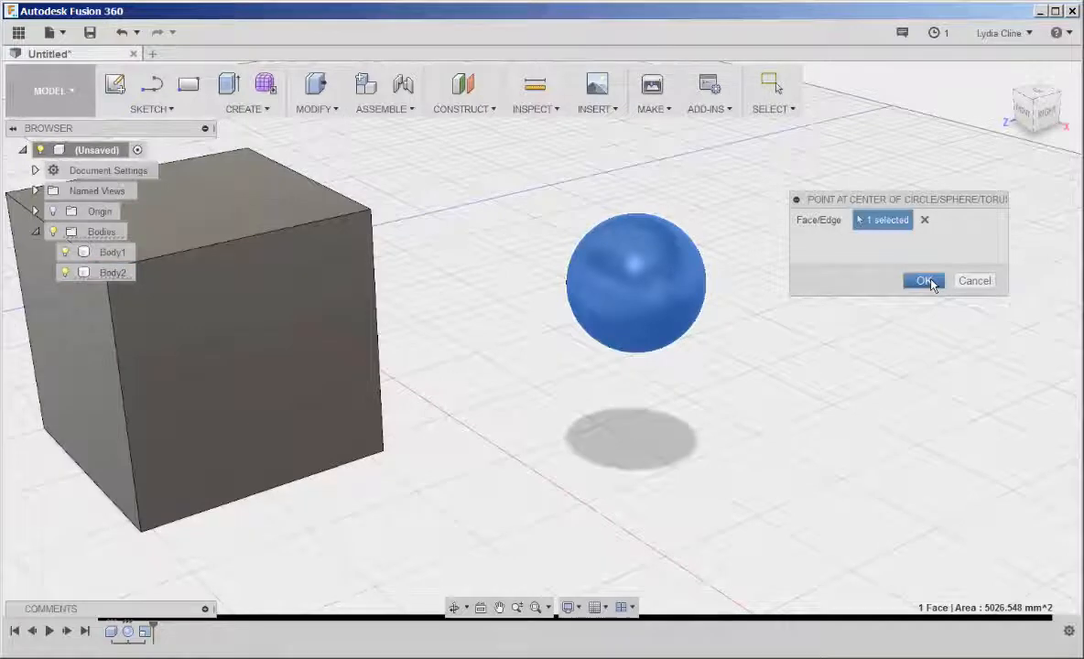
left_click(923, 282)
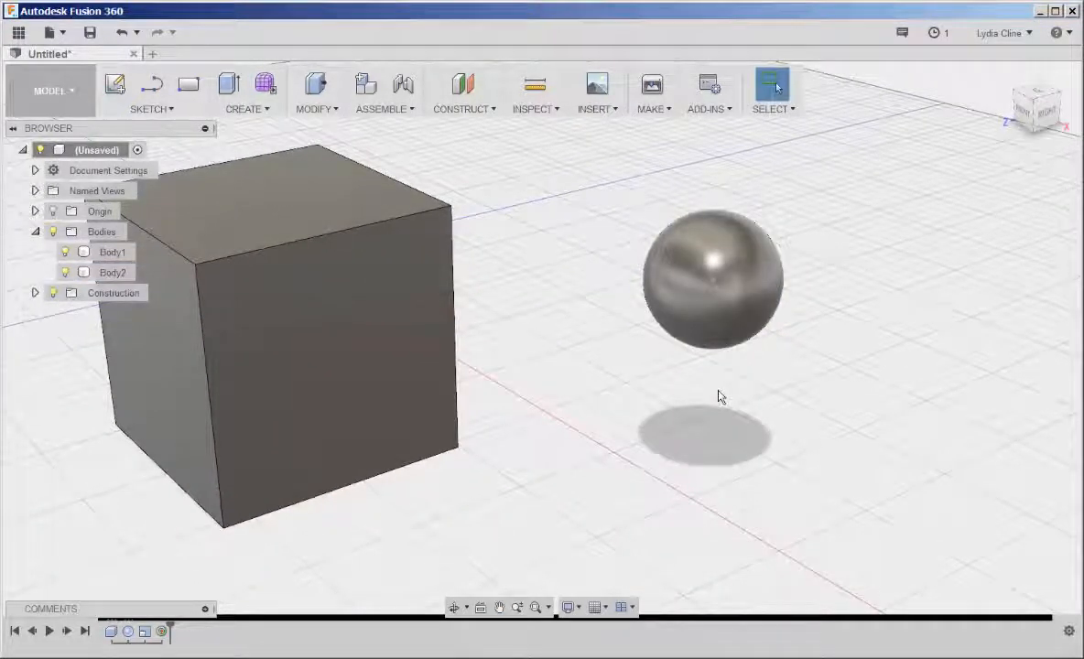
Start Scale on the sphere with its centre construction point as the scale origin.
left_click(713, 279)
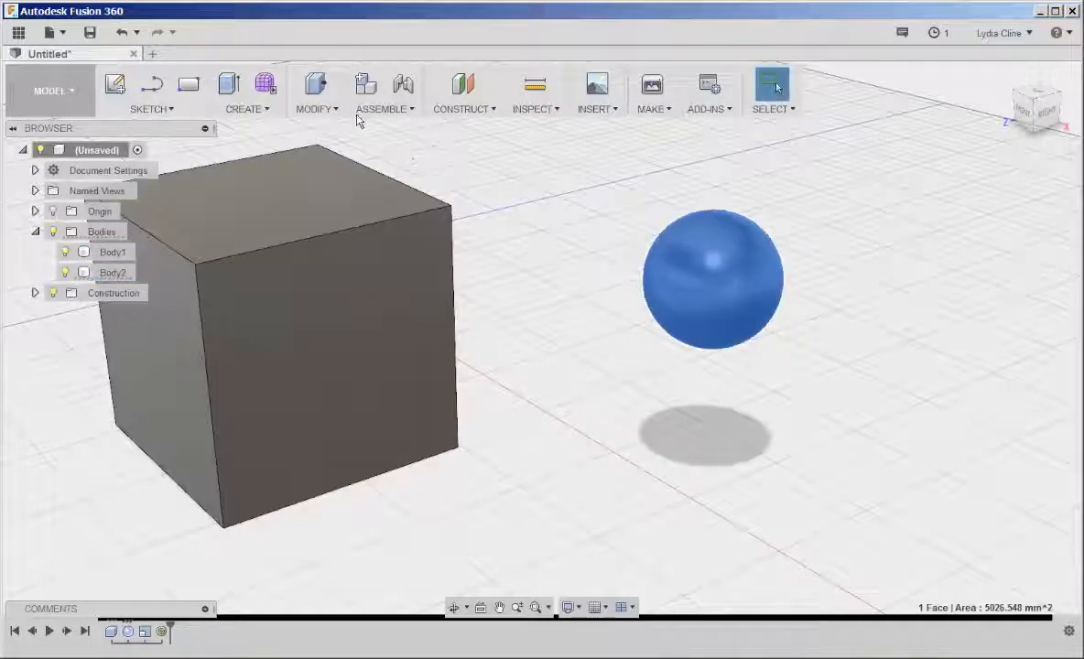
left_click(316, 92)
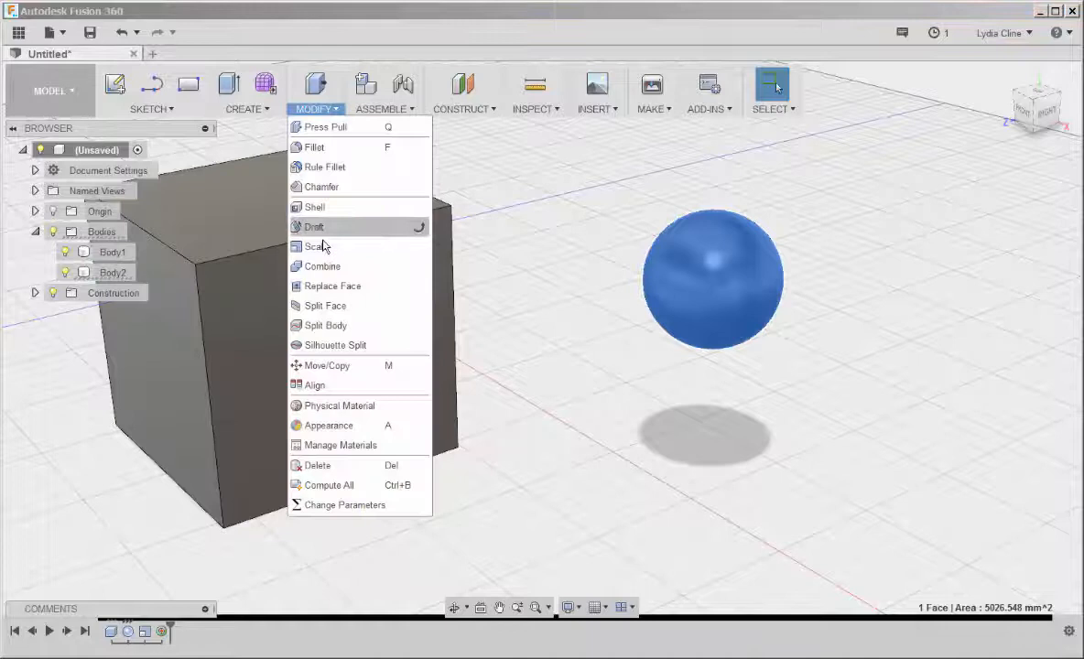
left_click(315, 245)
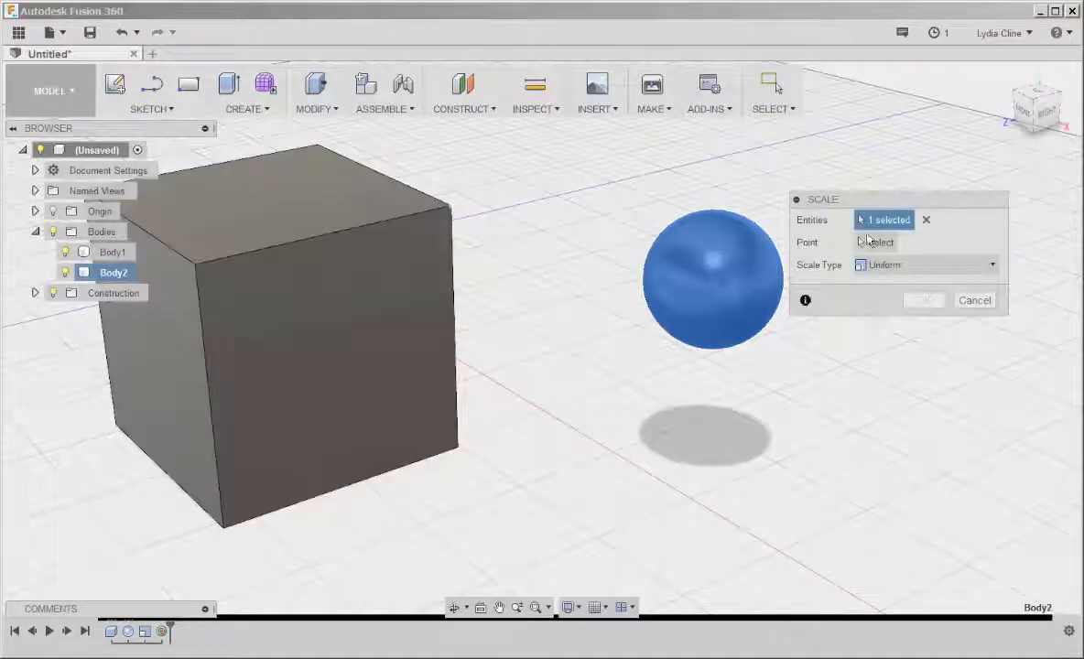
left_click(876, 242)
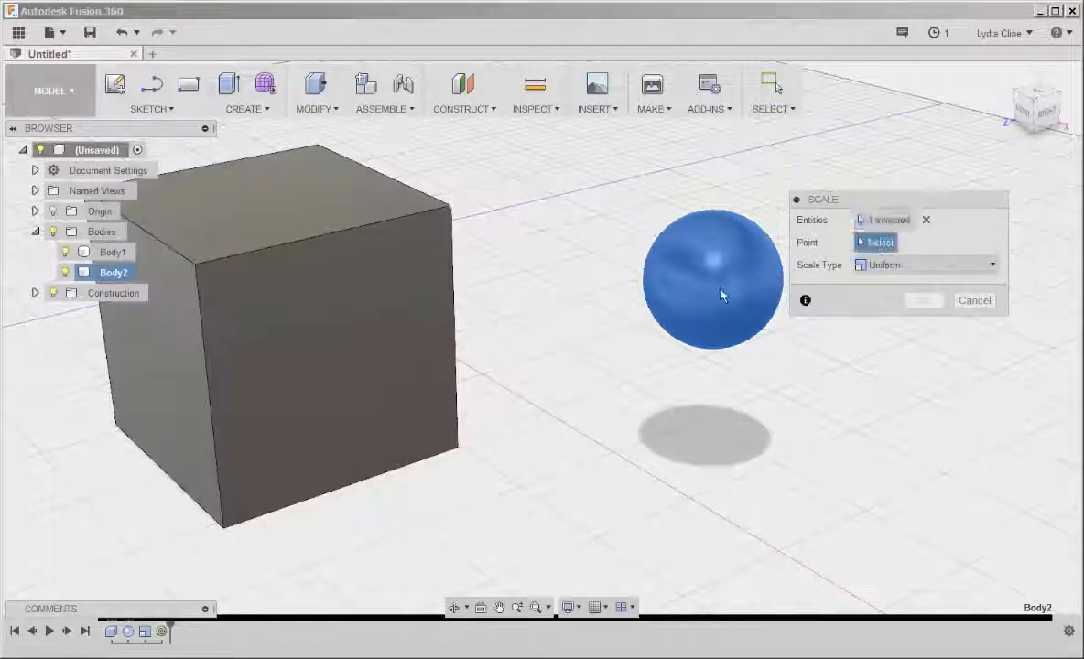
left_click(718, 279)
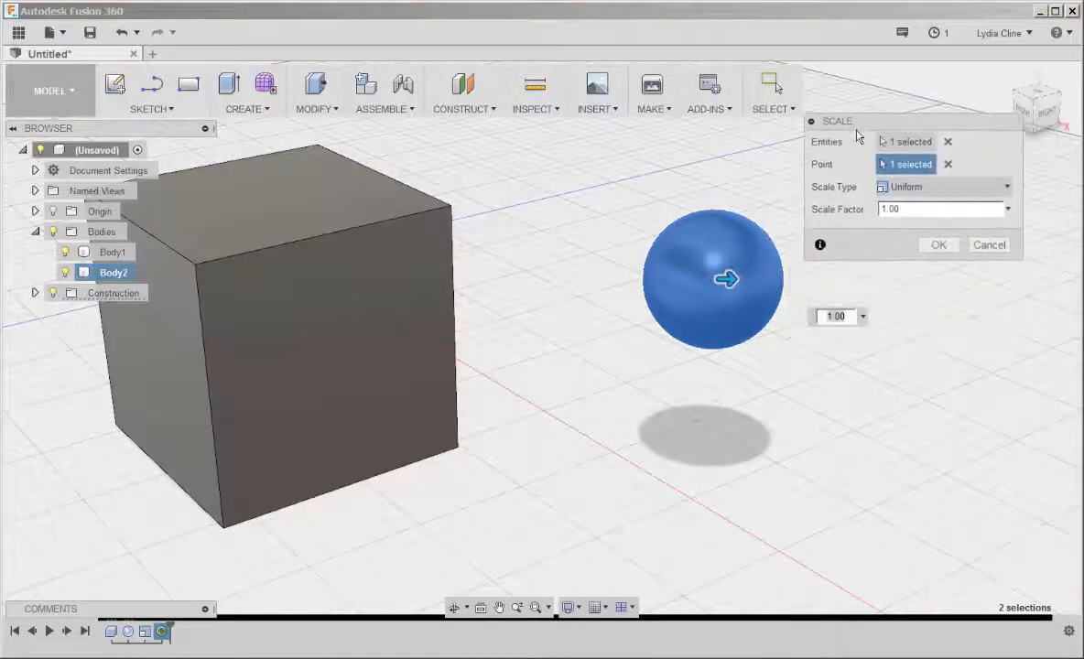
Drag the manipulator to enlarge the sphere uniformly to about 1.1 times.
left_click_drag(726, 279, 748, 278)
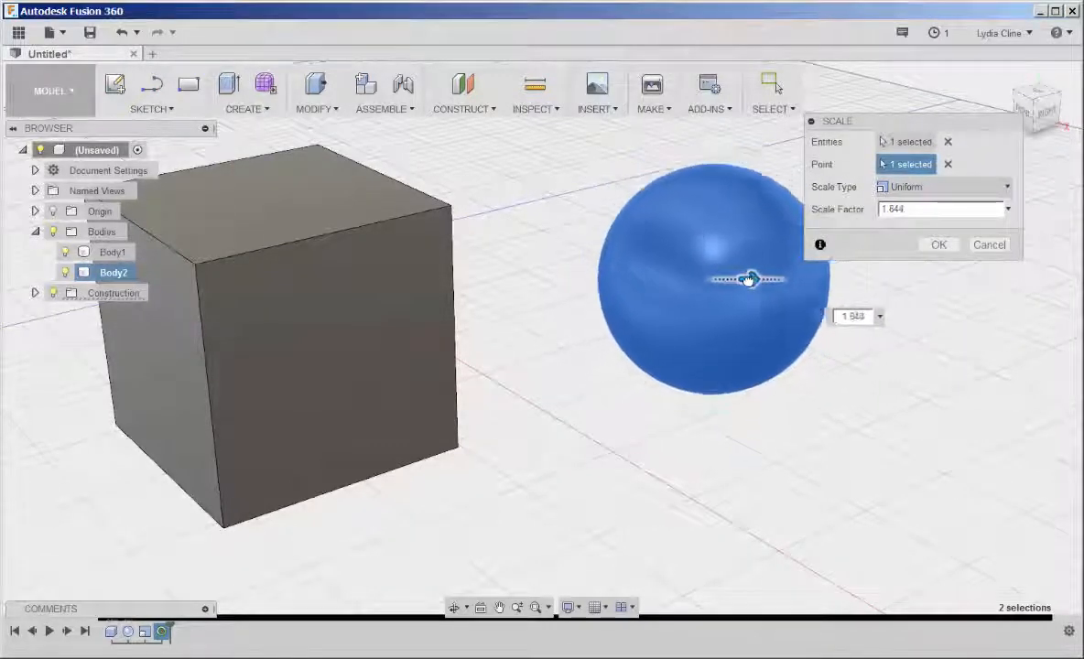
left_click_drag(749, 279, 737, 282)
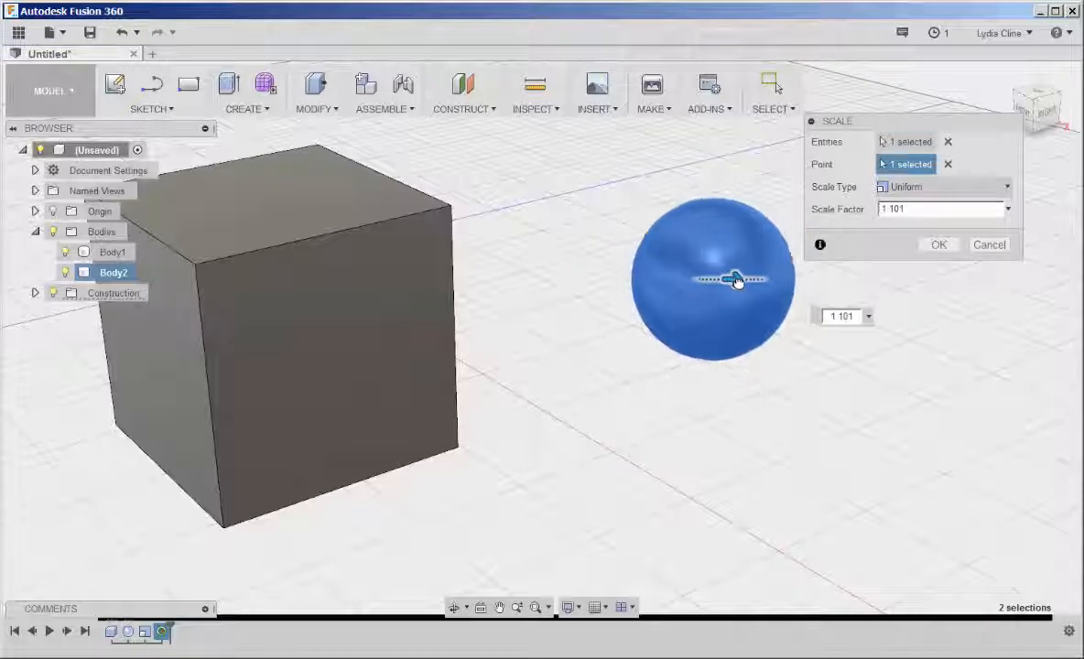